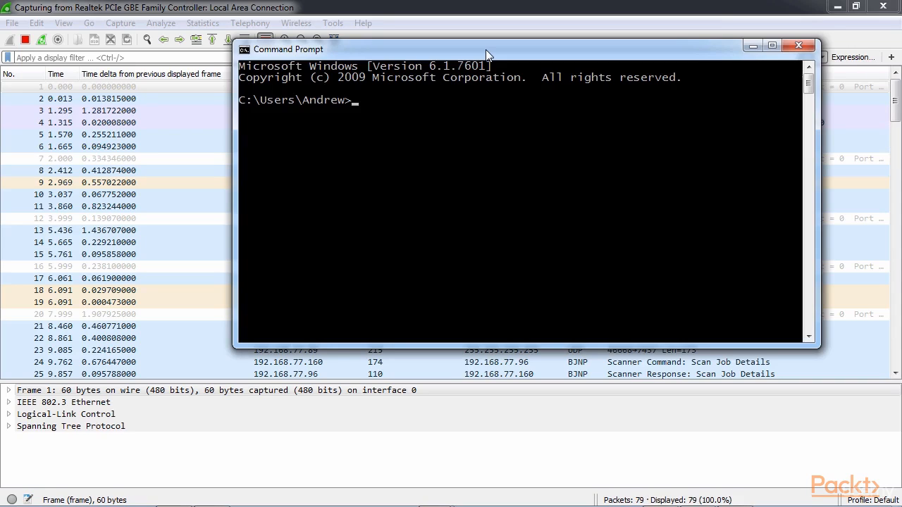
# Step: Release and renew the IP lease with ipconfig /release, /renew and /all
pyautogui.write('ipconfig')
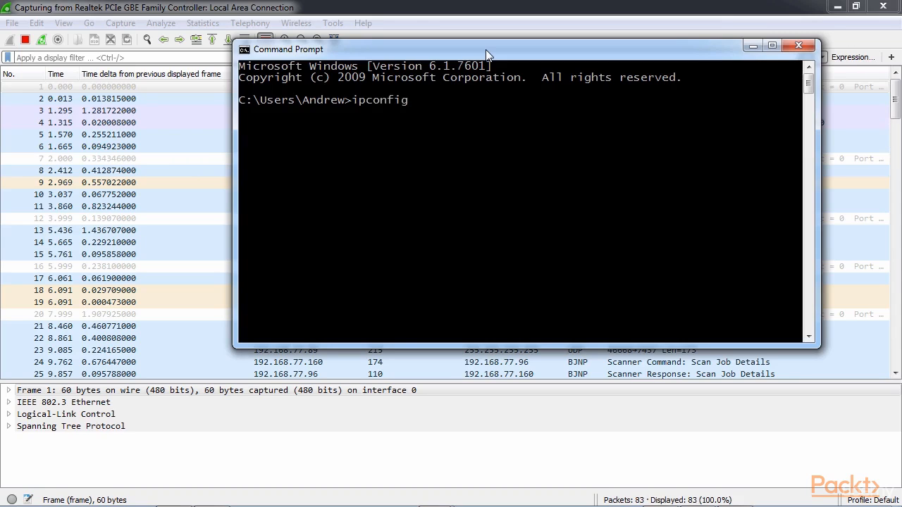
pyautogui.write('/release')
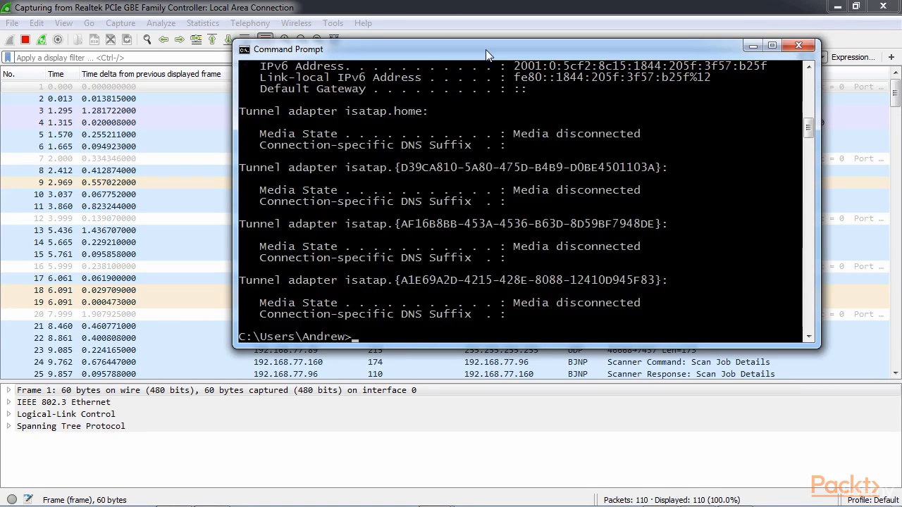
pyautogui.write('ipconfig /re')
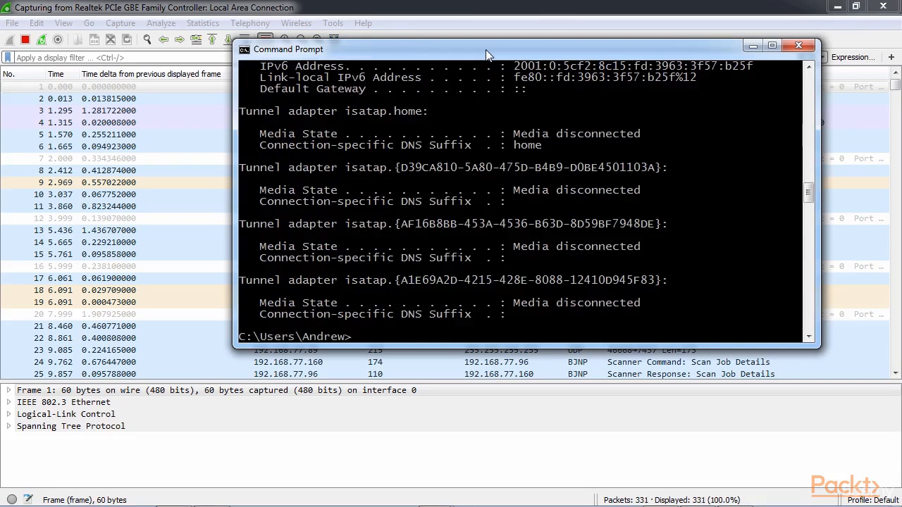
pyautogui.write('ipcon')
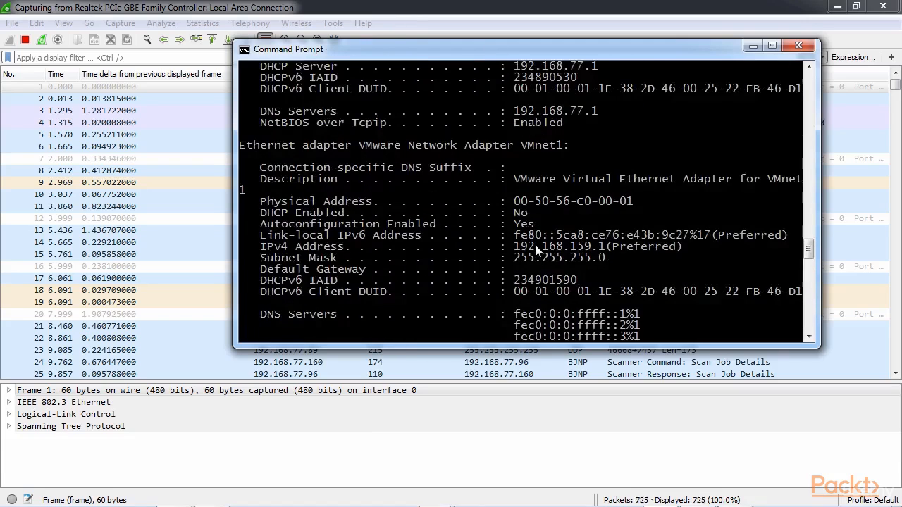
# Step: Review the Local Area Connection details showing IPv4 192.168.77.160, then return to the capture
pyautogui.scroll(3)
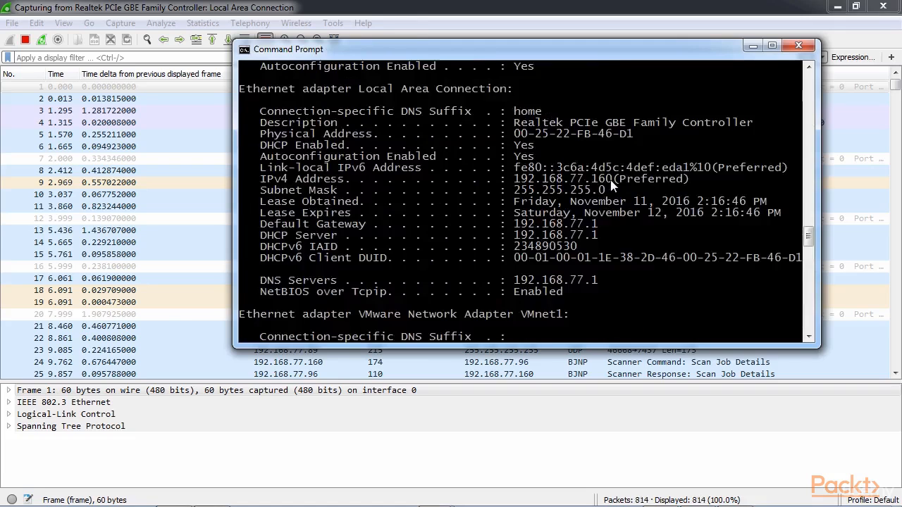
pyautogui.click(798, 45)
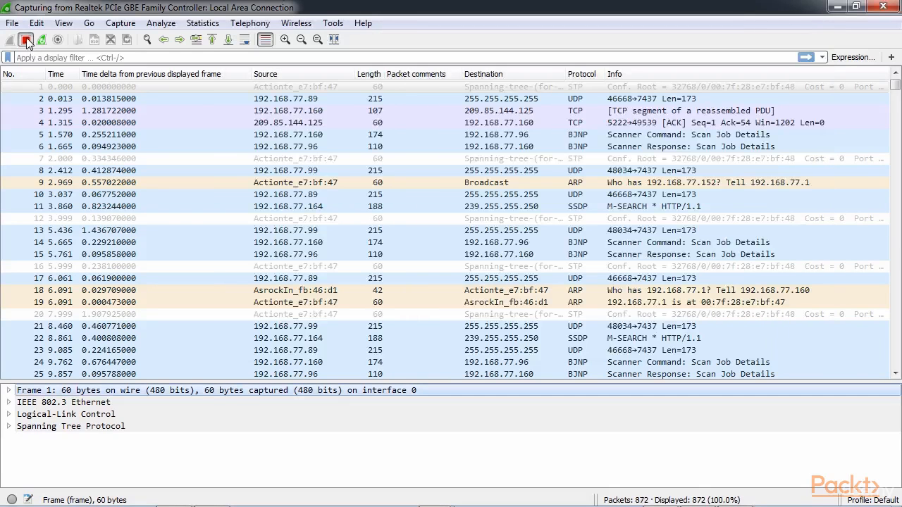
# Step: Stop the live capture at 874 packets and look through the packet list
pyautogui.click(26, 39)
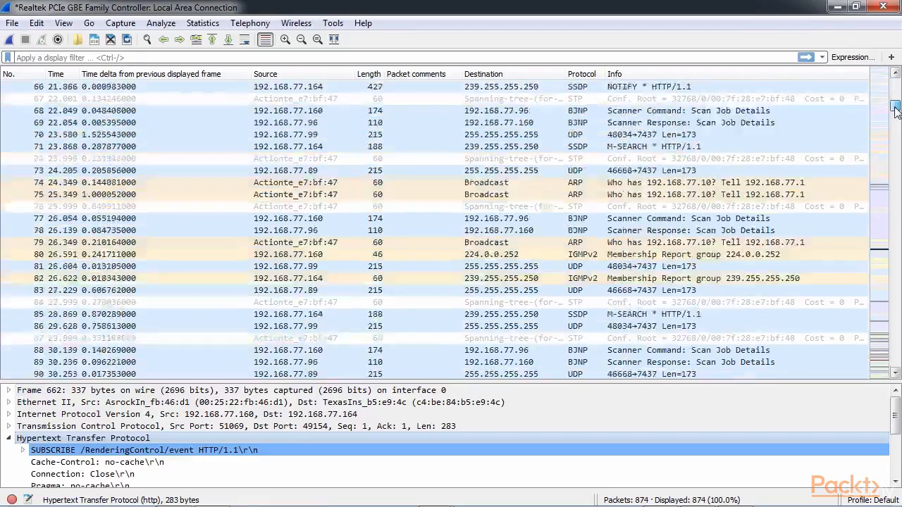
pyautogui.scroll(-3)
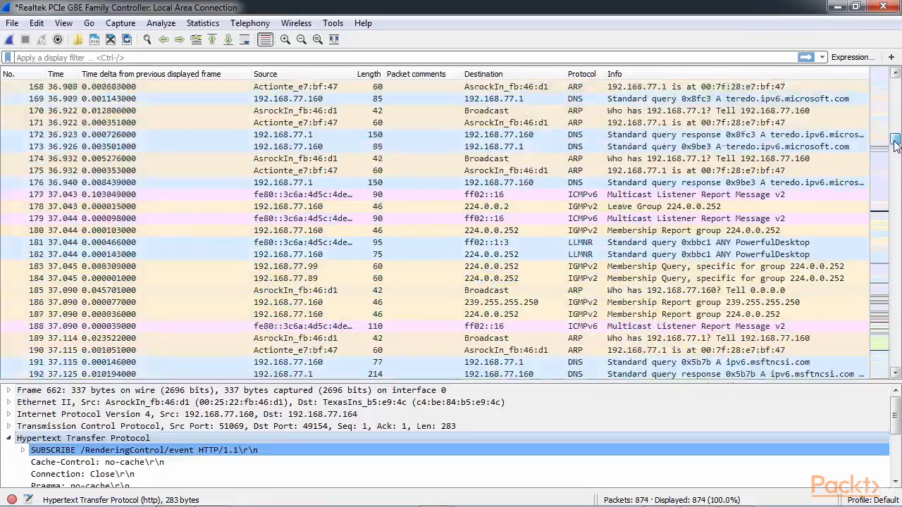
pyautogui.scroll(-3)
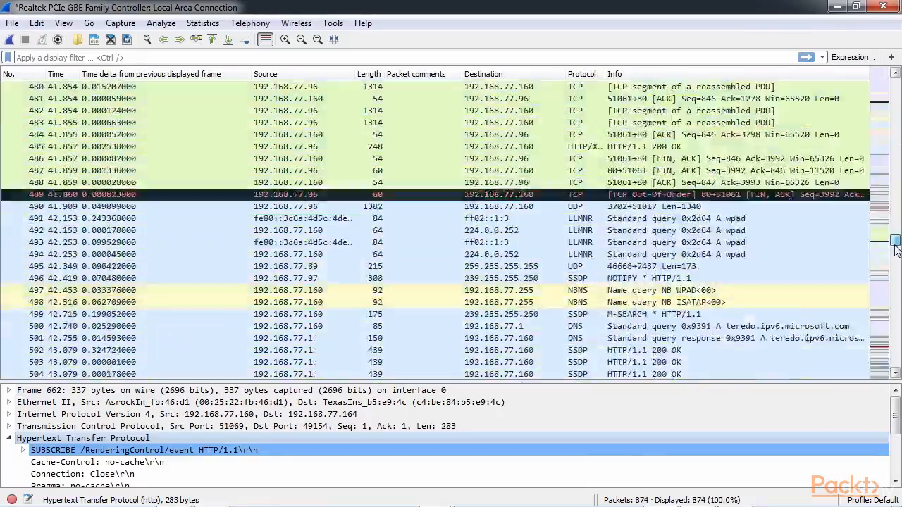
pyautogui.scroll(3)
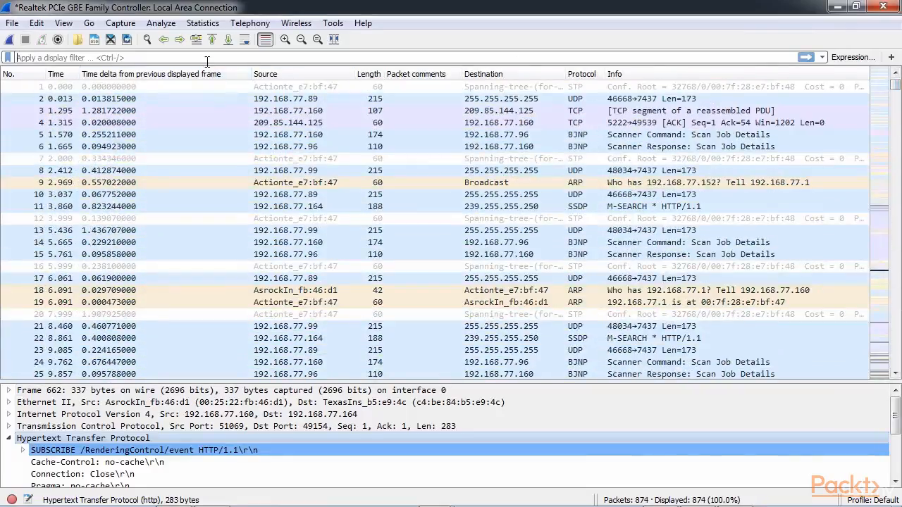
# Step: Apply a bootp display filter, reducing 874 packets to the 7 DHCP messages
pyautogui.write('dhcp')
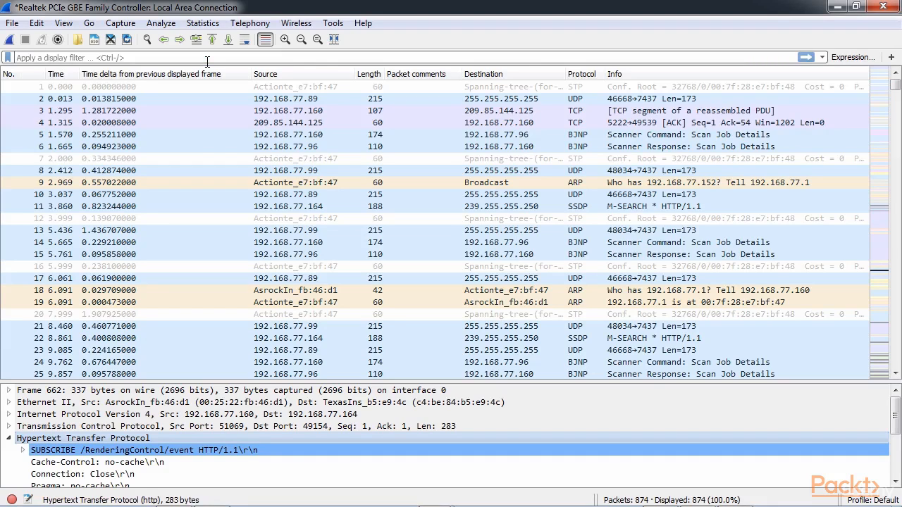
pyautogui.write('bootp')
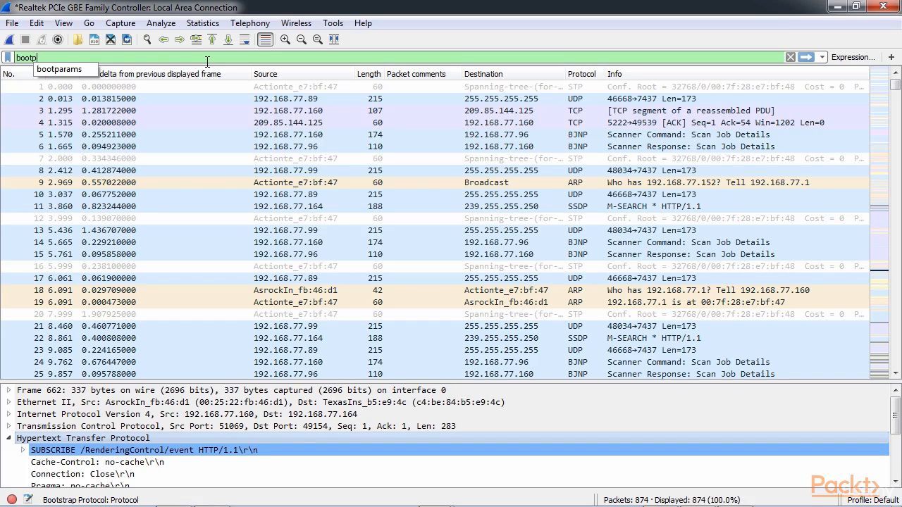
pyautogui.press('Return')
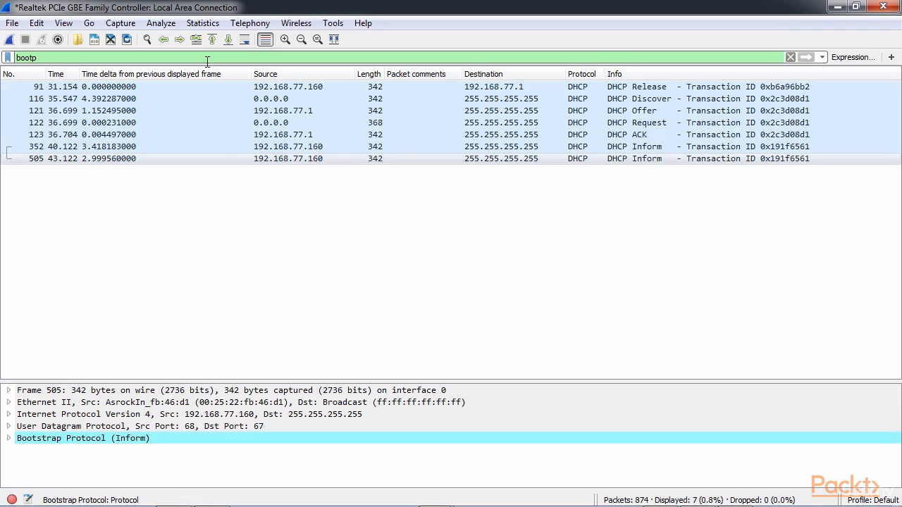
pyautogui.moveTo(256, 92)
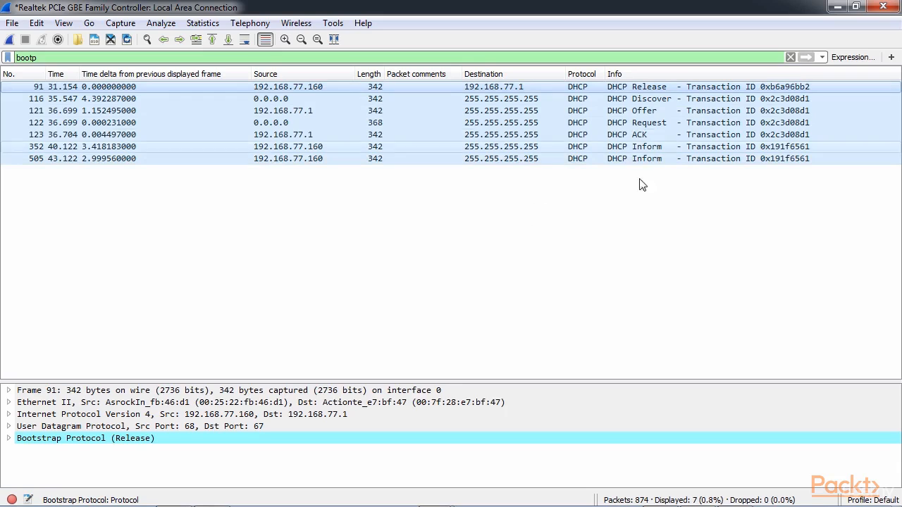
pyautogui.moveTo(595, 352)
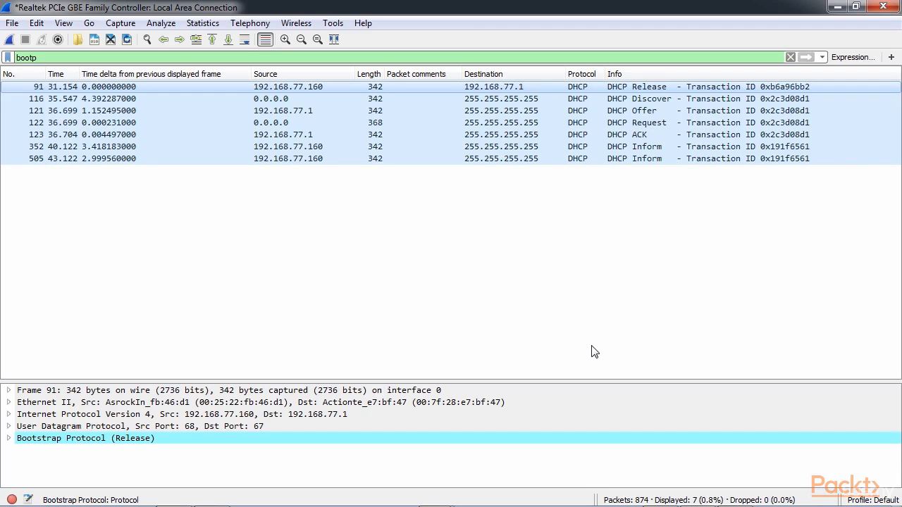
pyautogui.moveTo(558, 313)
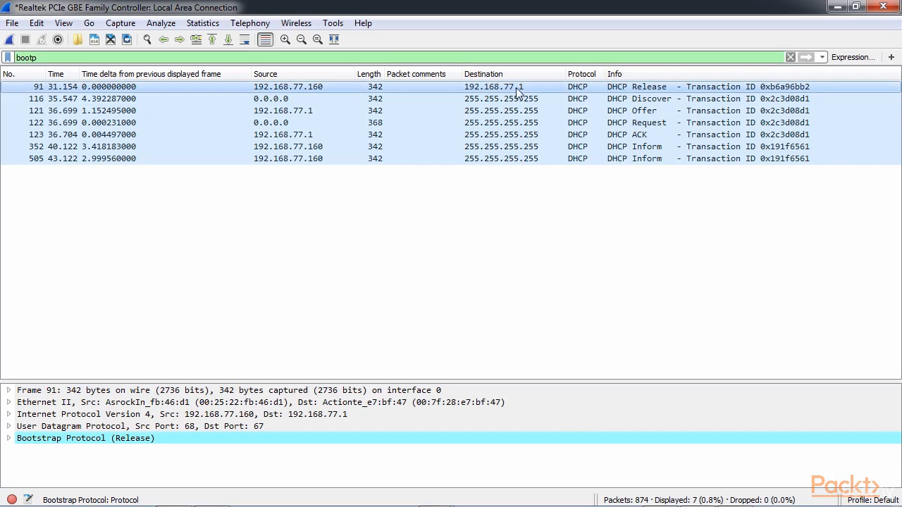
pyautogui.moveTo(640, 91)
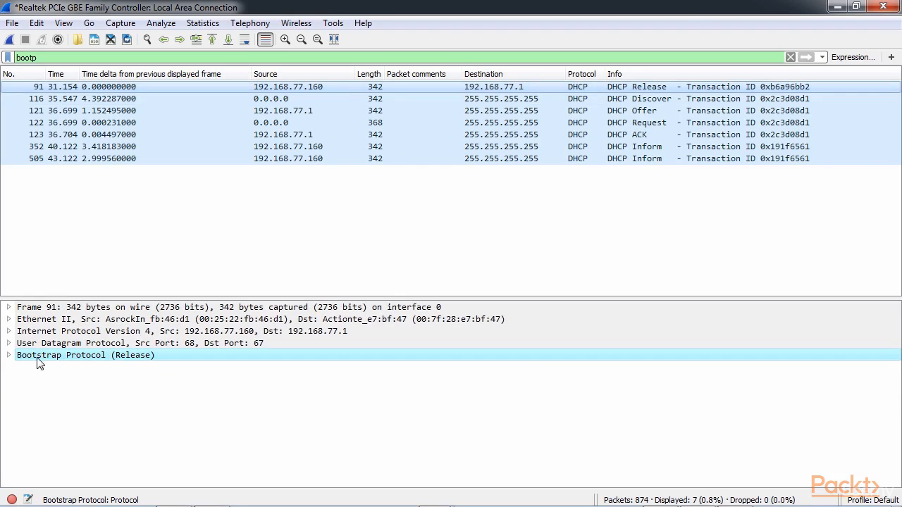
pyautogui.moveTo(81, 362)
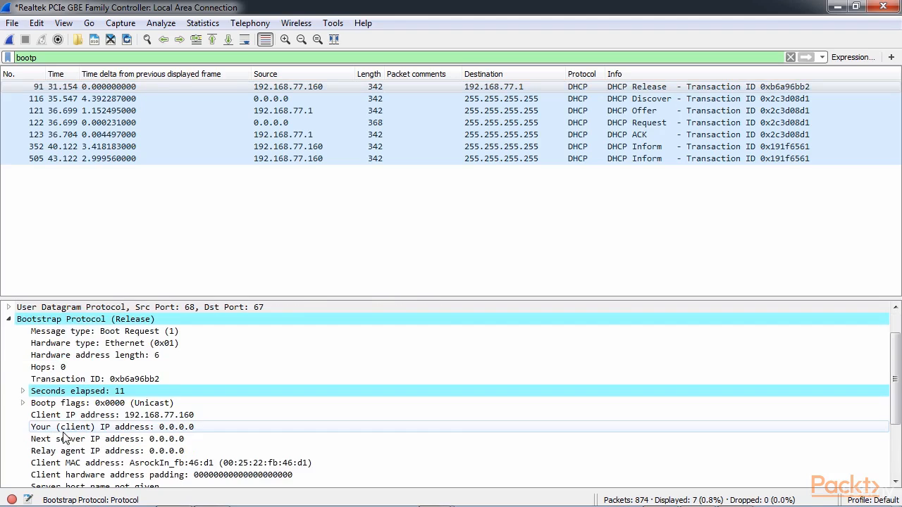
# Step: Reveal Option 53 DHCP Message Type with length 1 and value Release (7)
pyautogui.scroll(-3)
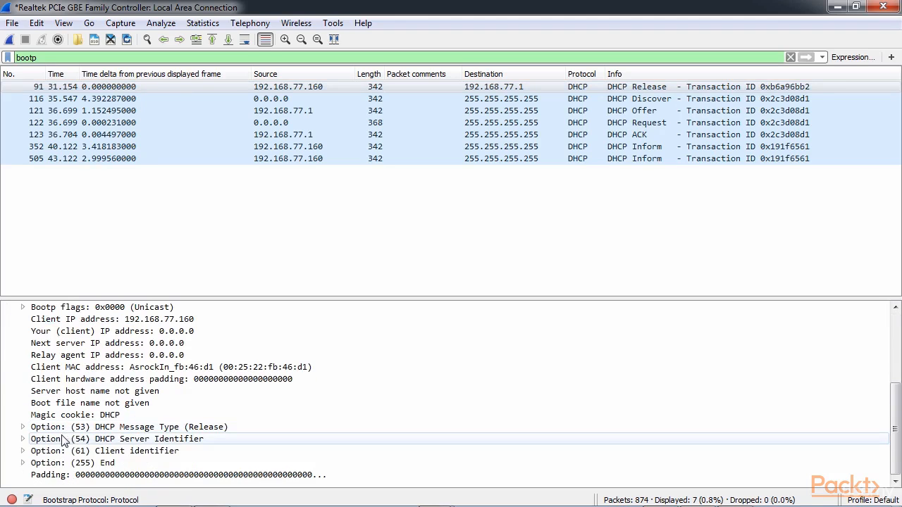
pyautogui.moveTo(40, 438)
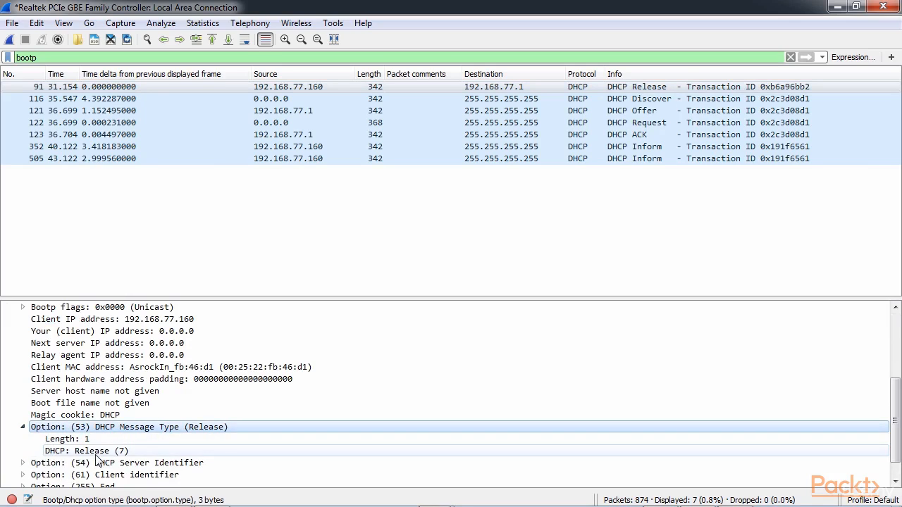
pyautogui.click(85, 450)
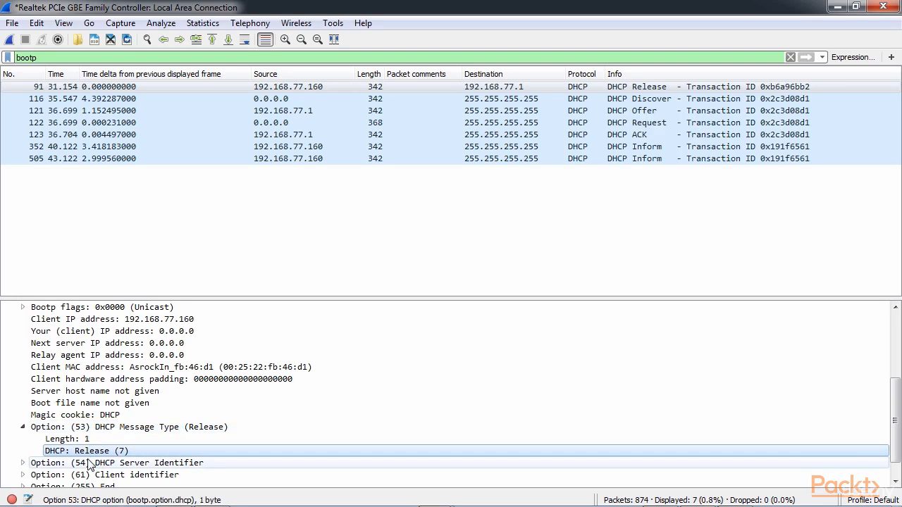
pyautogui.moveTo(120, 288)
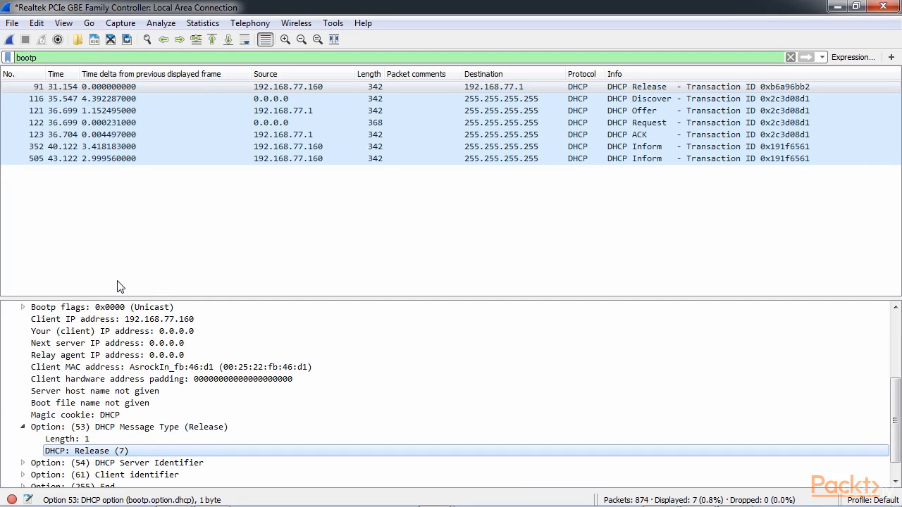
pyautogui.moveTo(321, 261)
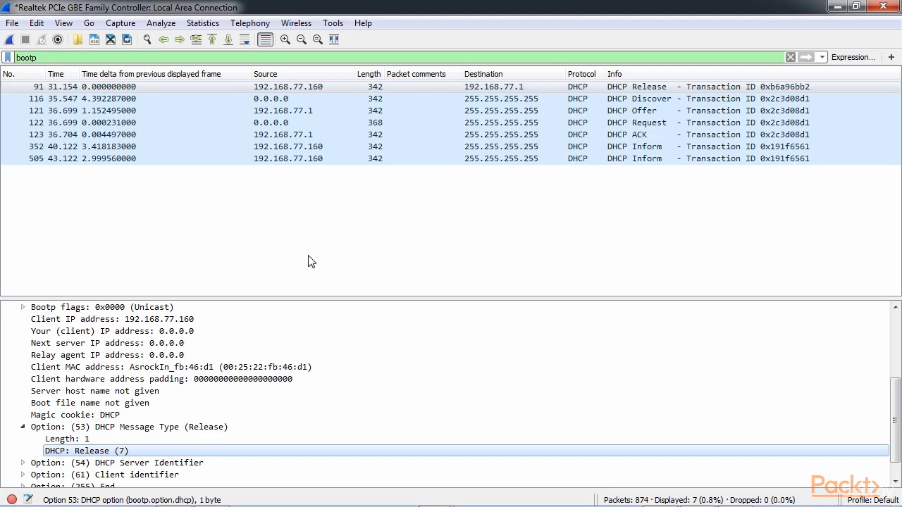
pyautogui.moveTo(326, 255)
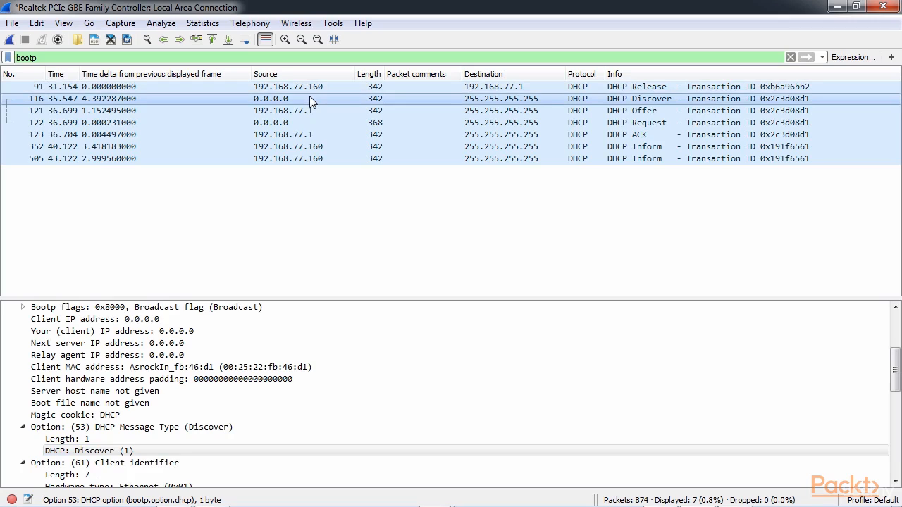
pyautogui.moveTo(515, 107)
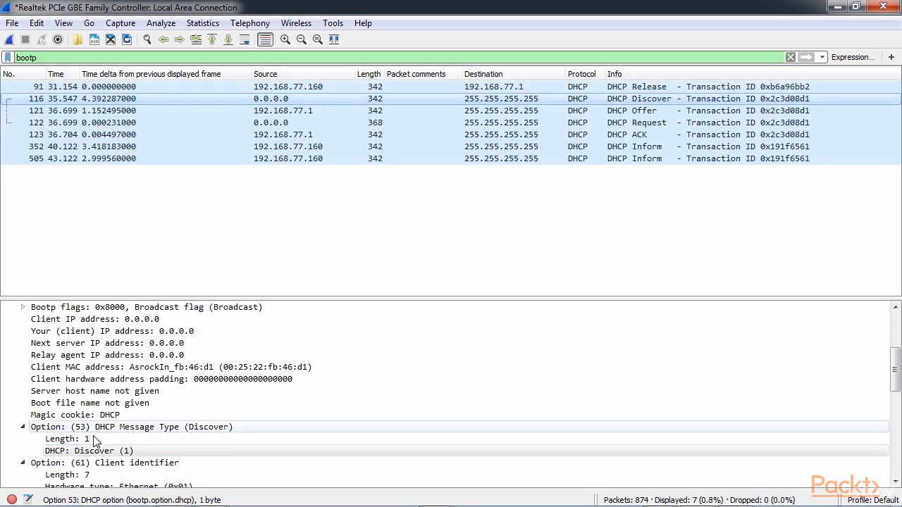
# Step: Examine the Discover (1) message type with client IP 0.0.0.0 and broadcast flag set
pyautogui.click(88, 451)
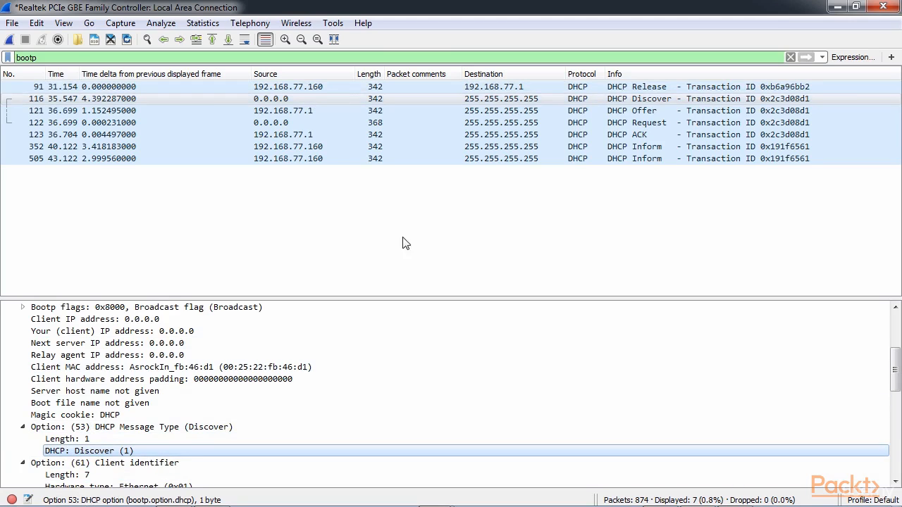
pyautogui.moveTo(501, 97)
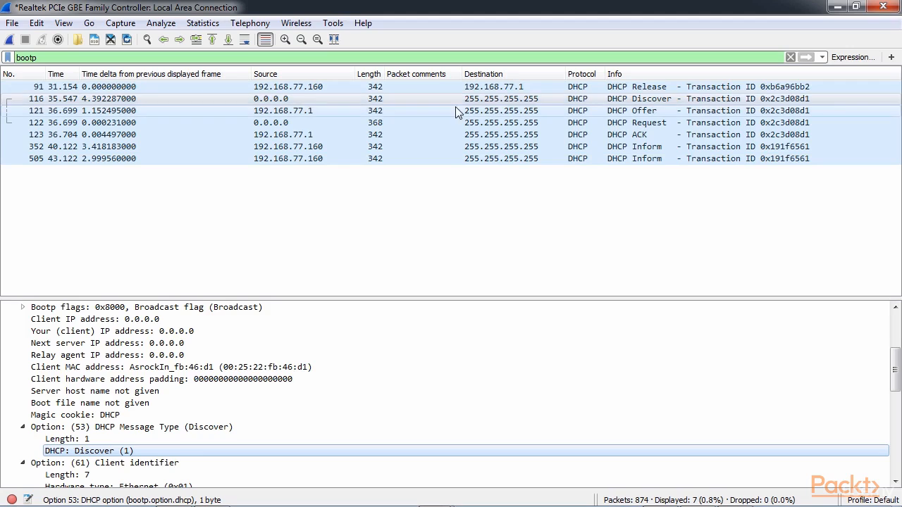
pyautogui.moveTo(374, 118)
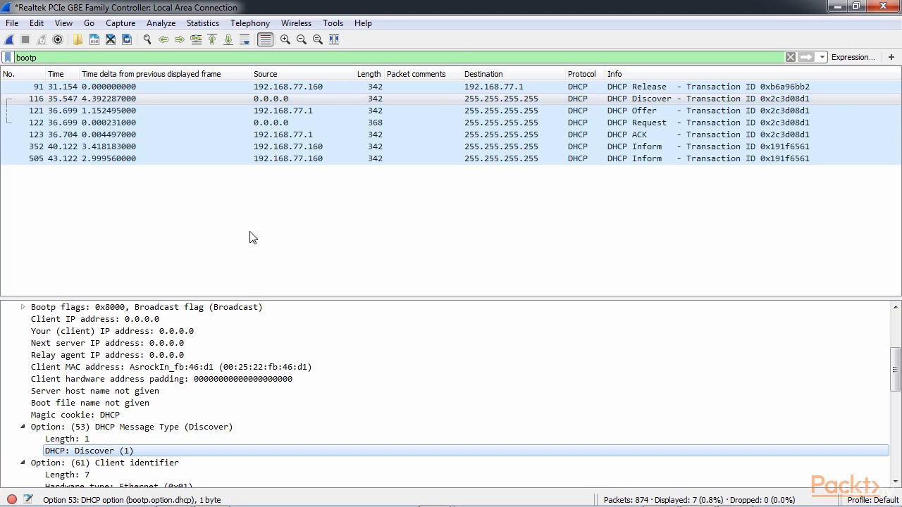
pyautogui.scroll(3)
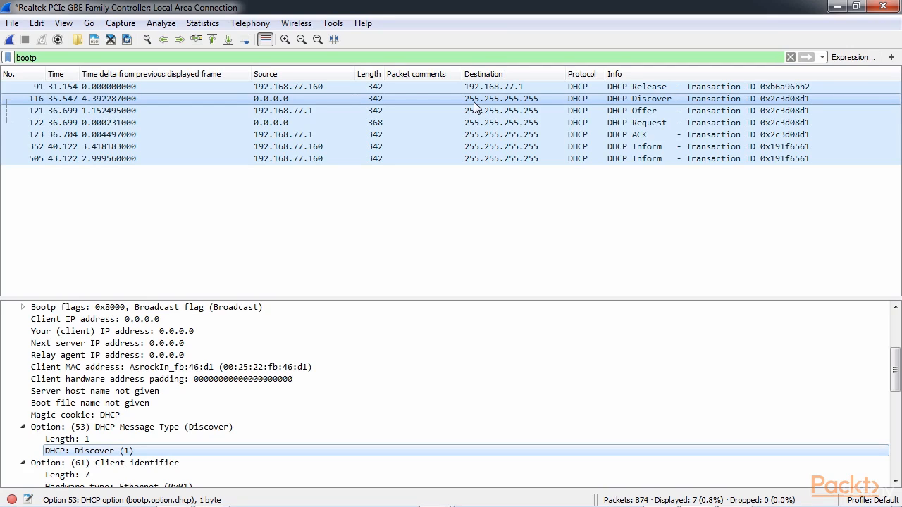
pyautogui.moveTo(617, 101)
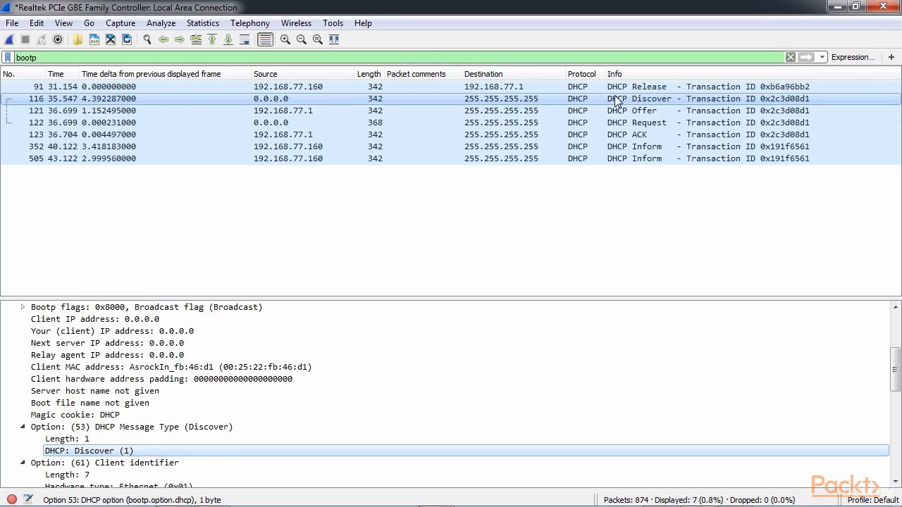
pyautogui.moveTo(650, 107)
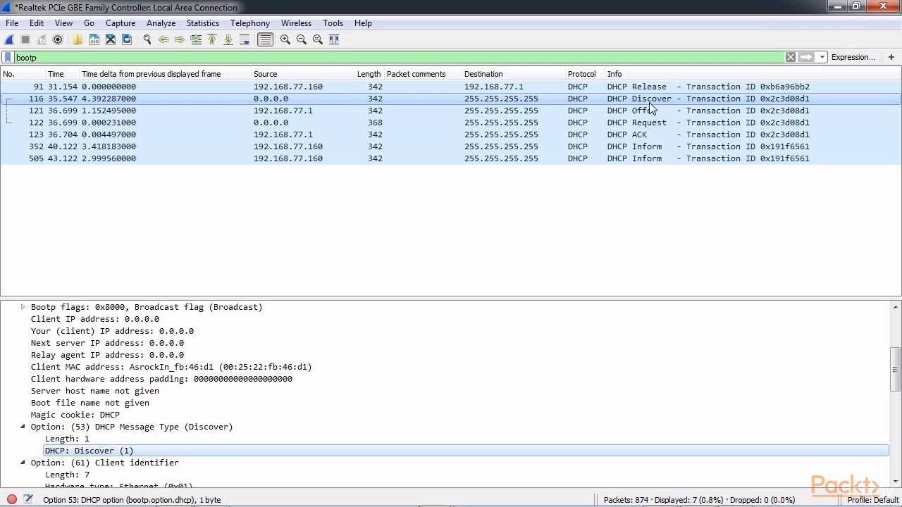
pyautogui.moveTo(641, 107)
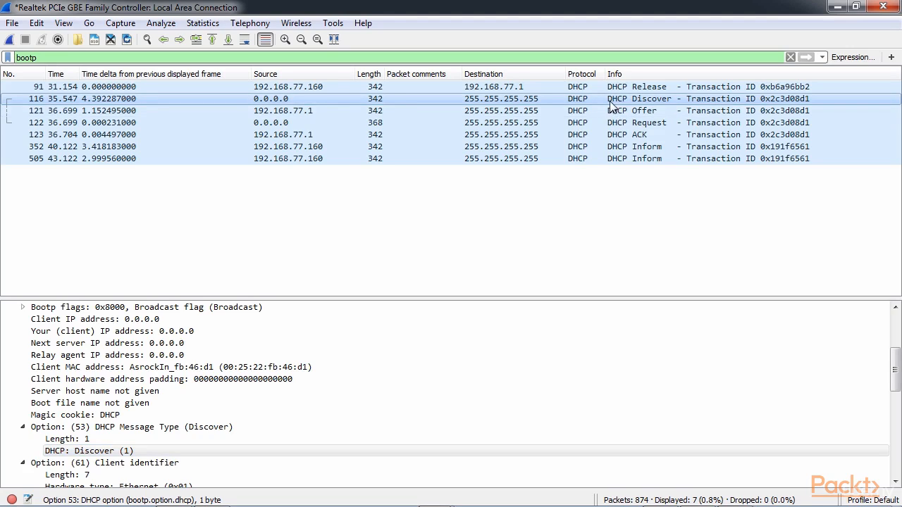
pyautogui.moveTo(635, 107)
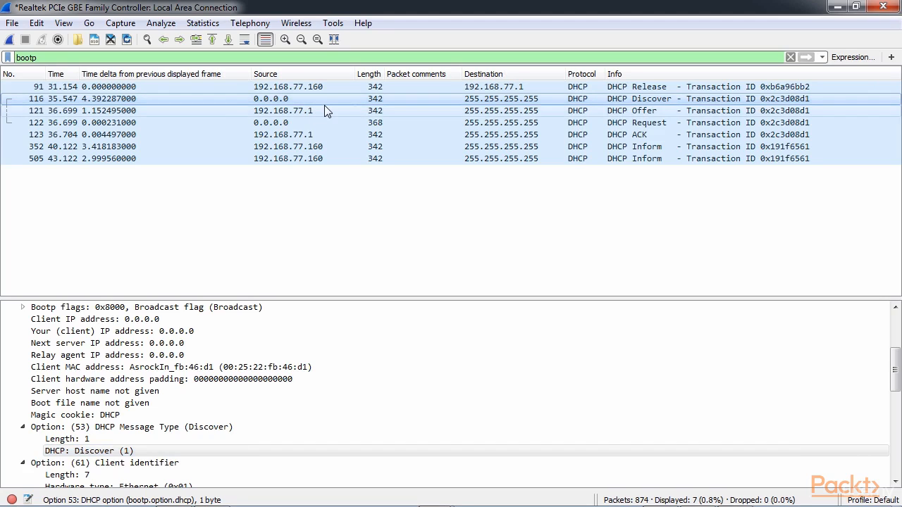
pyautogui.moveTo(324, 120)
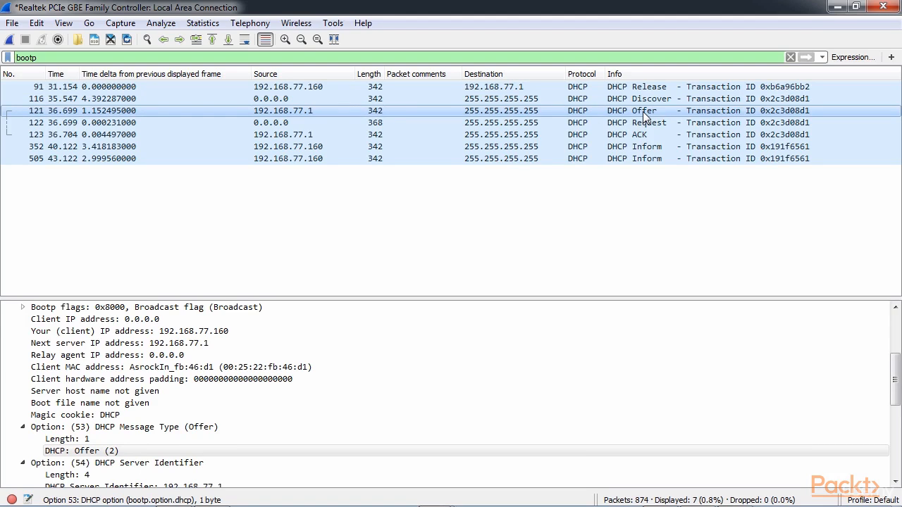
pyautogui.moveTo(309, 119)
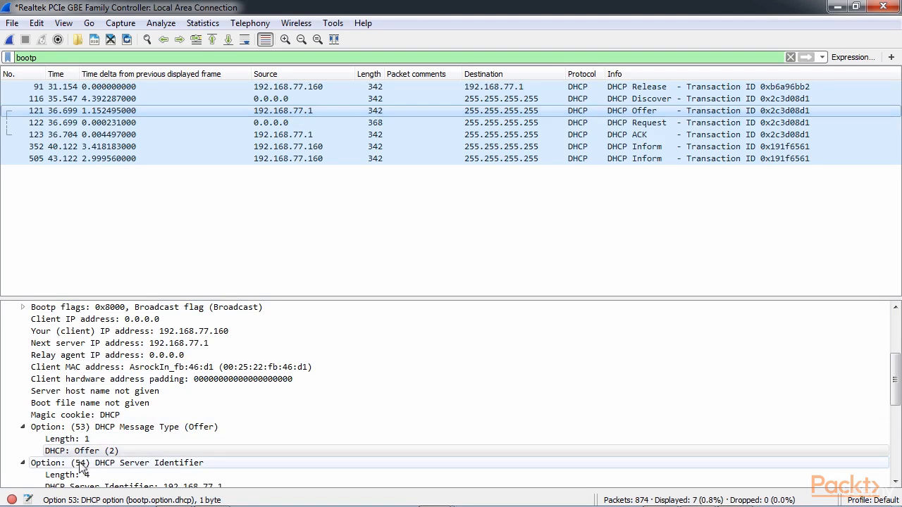
# Step: Apply bootp.option.dhcp == 2 as a filter from the Offer (2) message type line
pyautogui.rightClick(82, 450)
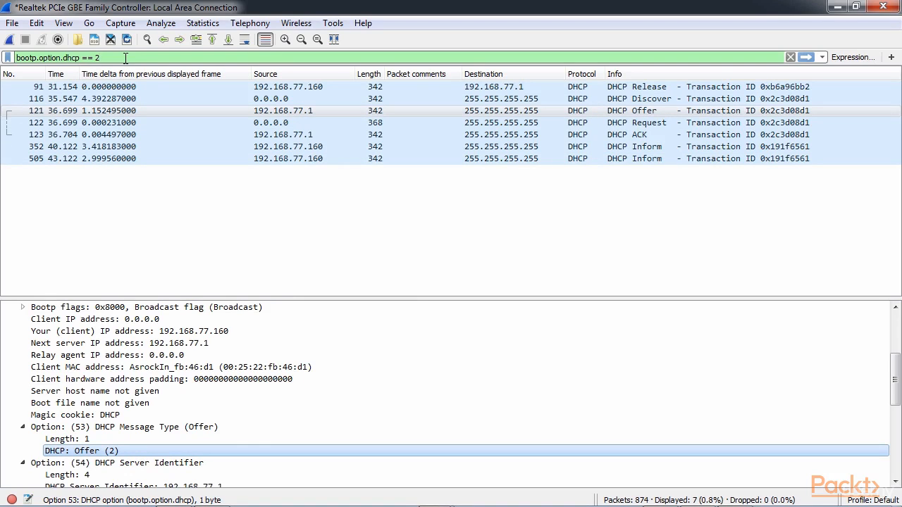
pyautogui.press('Return')
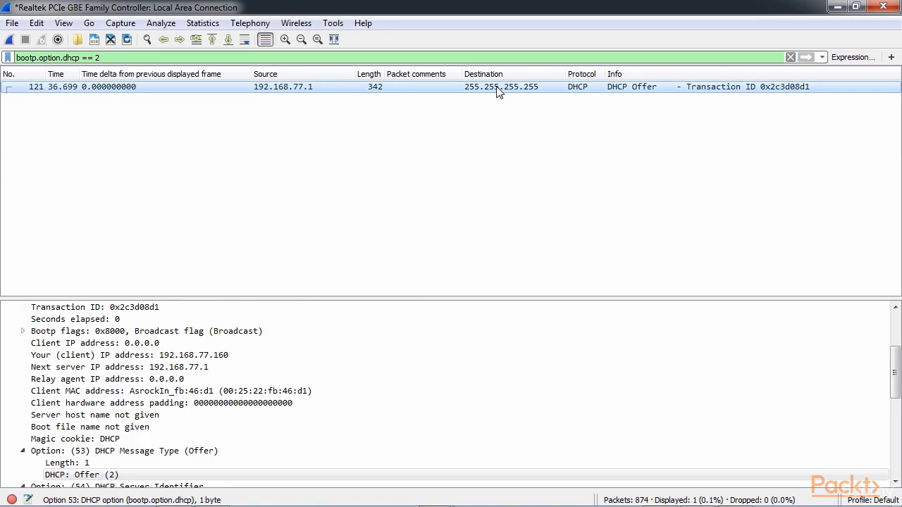
pyautogui.moveTo(634, 95)
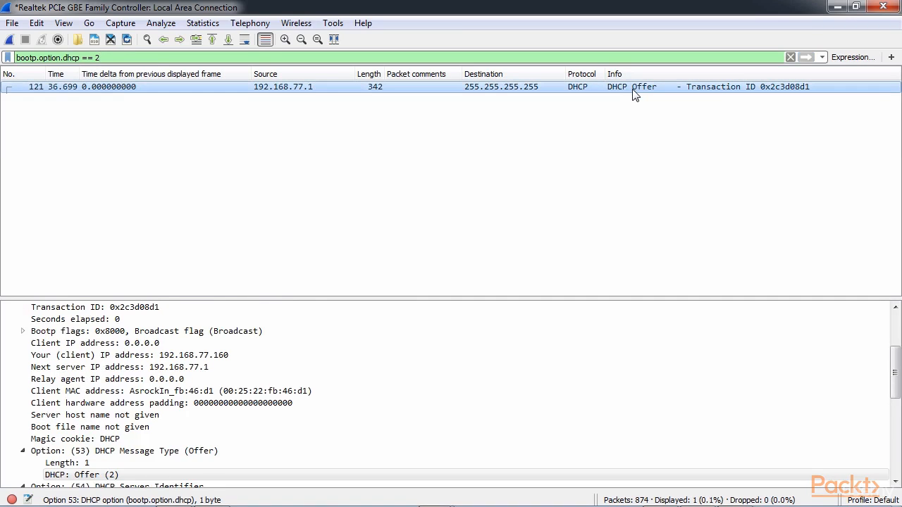
pyautogui.moveTo(310, 92)
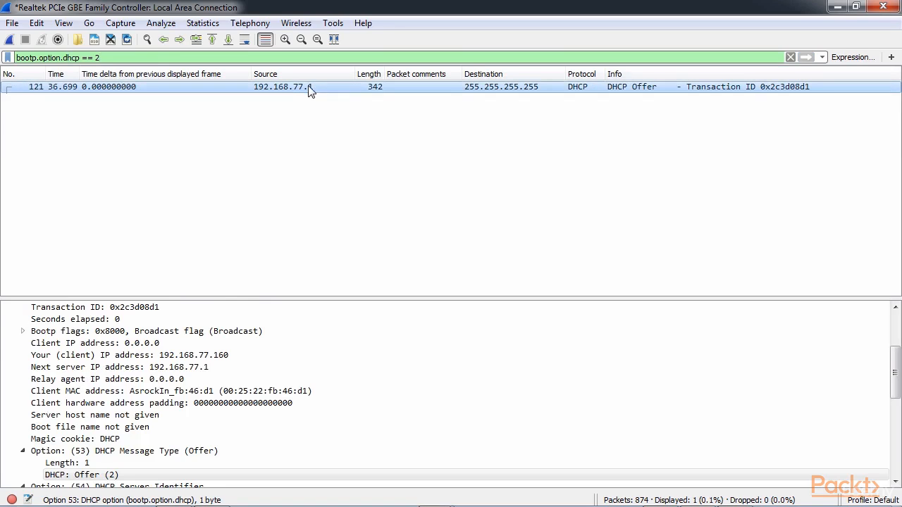
pyautogui.moveTo(241, 217)
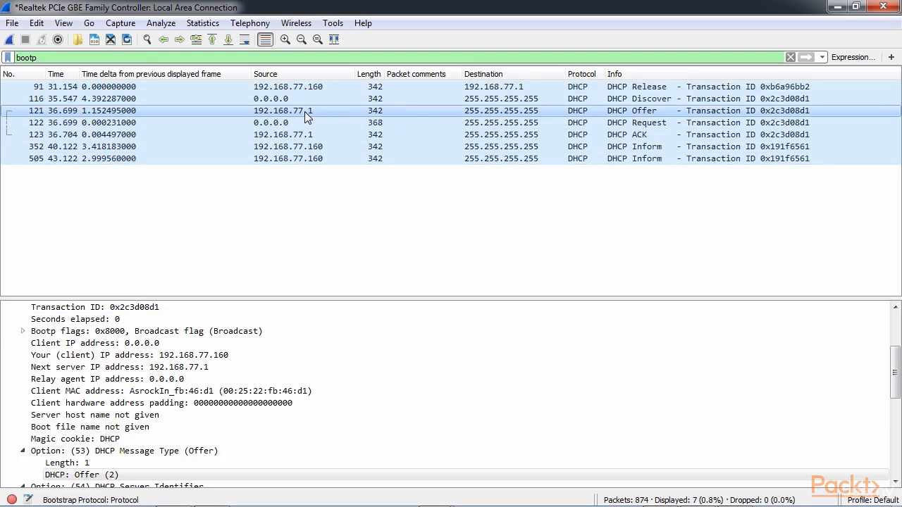
pyautogui.moveTo(290, 117)
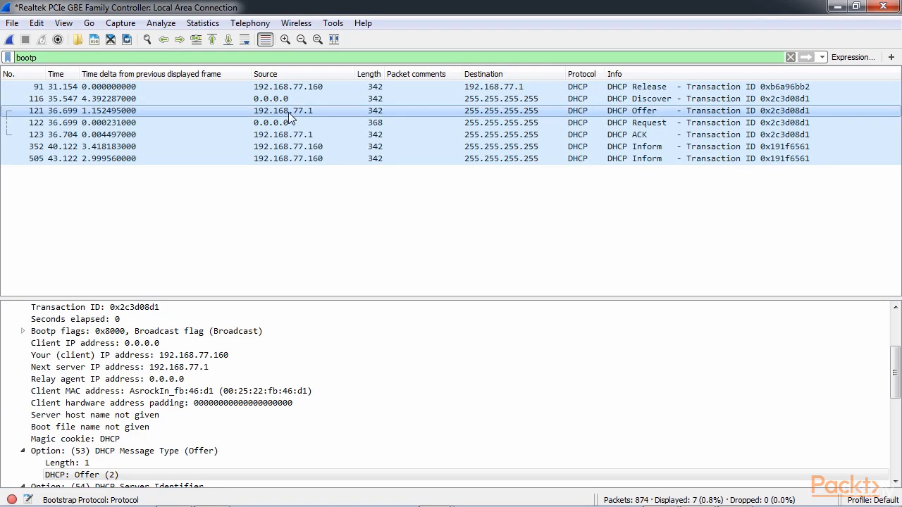
pyautogui.moveTo(341, 115)
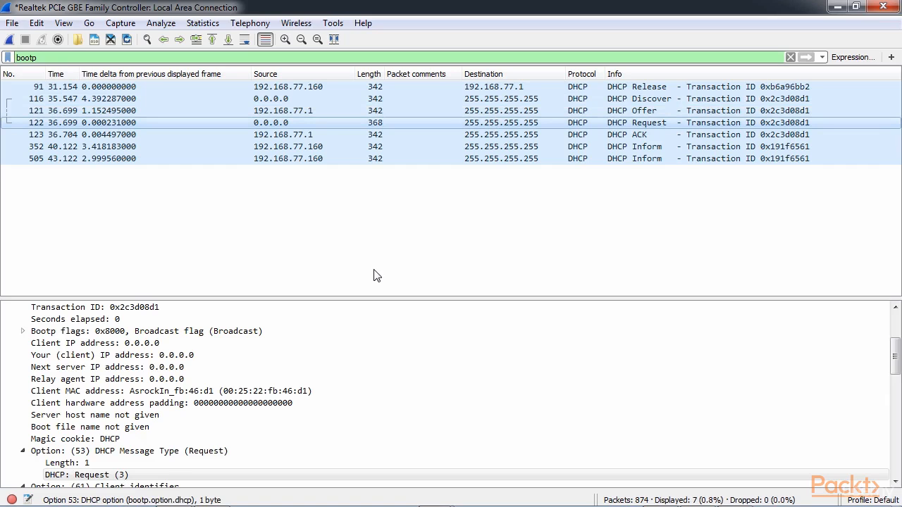
# Step: Inspect the Request's Requested IP Address and DHCP Server Identifier options, then select the ACK packet
pyautogui.scroll(-3)
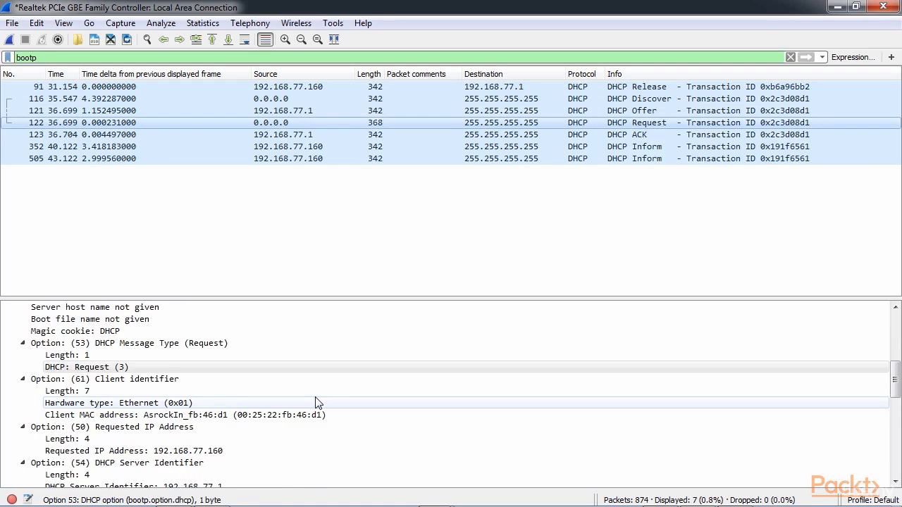
pyautogui.scroll(-3)
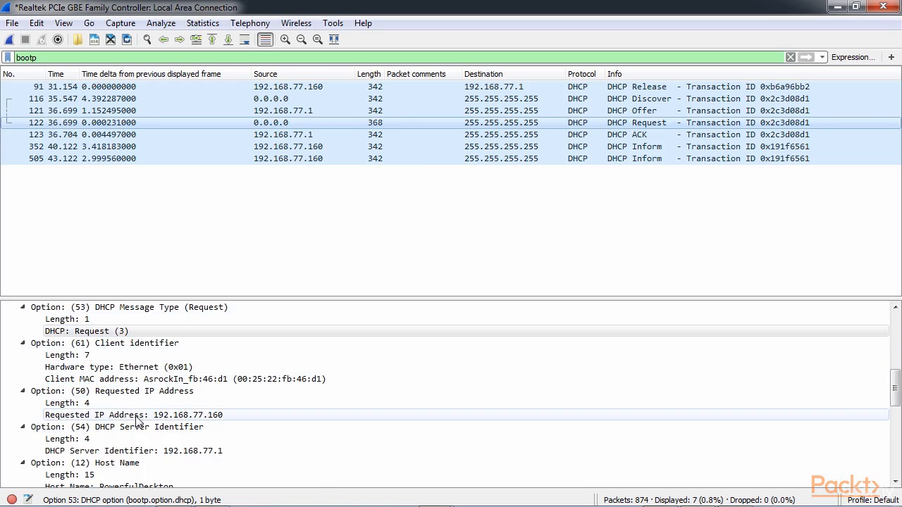
pyautogui.click(134, 414)
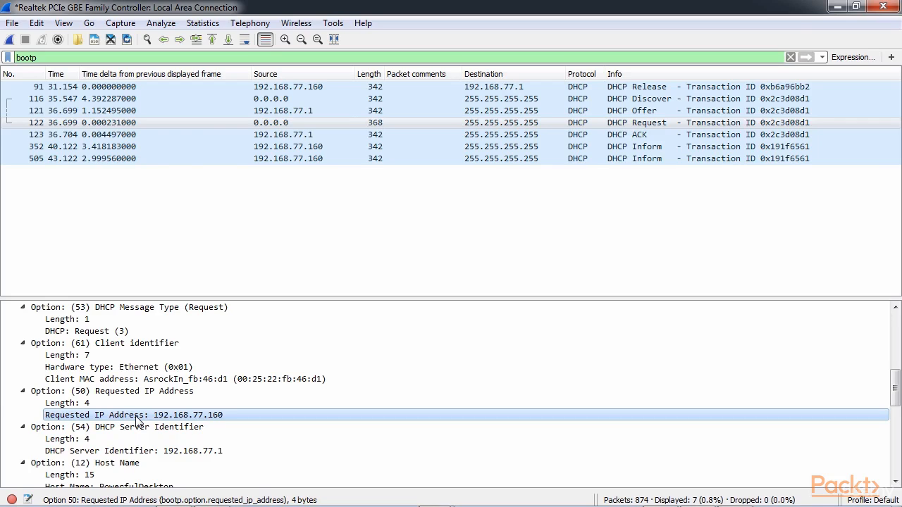
pyautogui.click(132, 451)
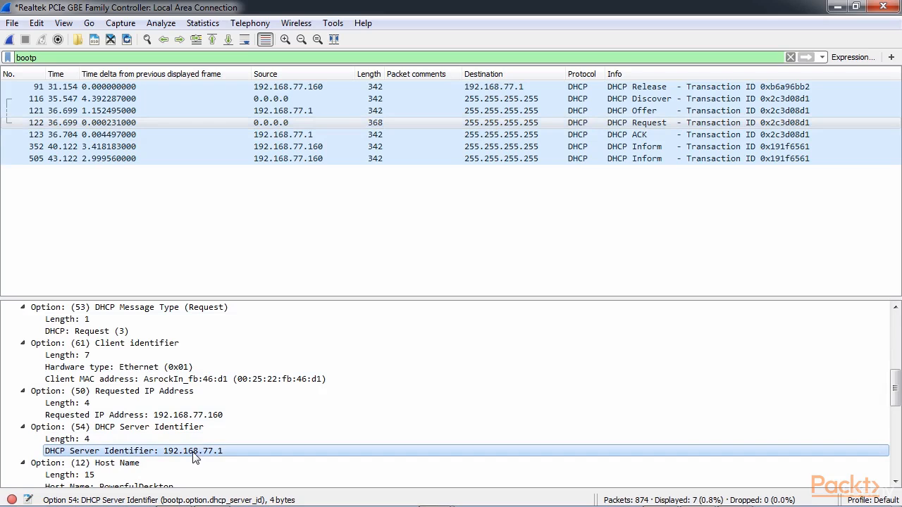
pyautogui.click(141, 414)
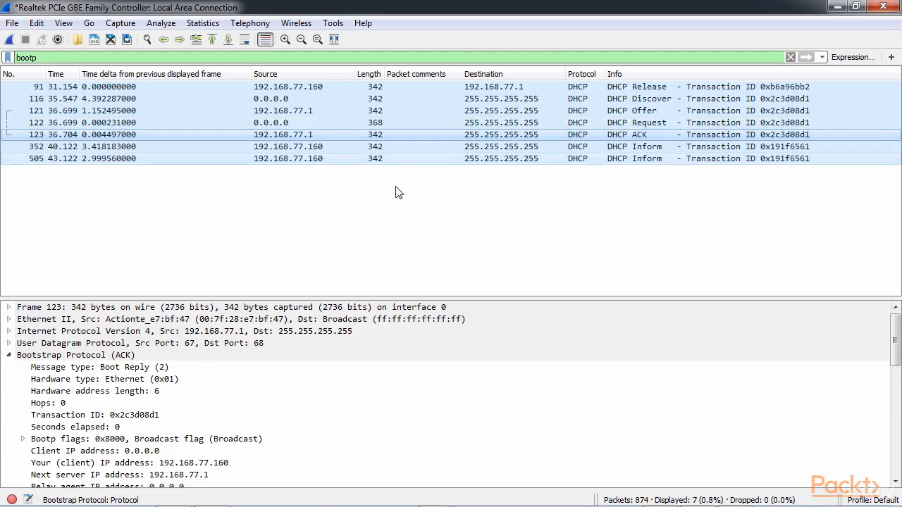
pyautogui.scroll(-3)
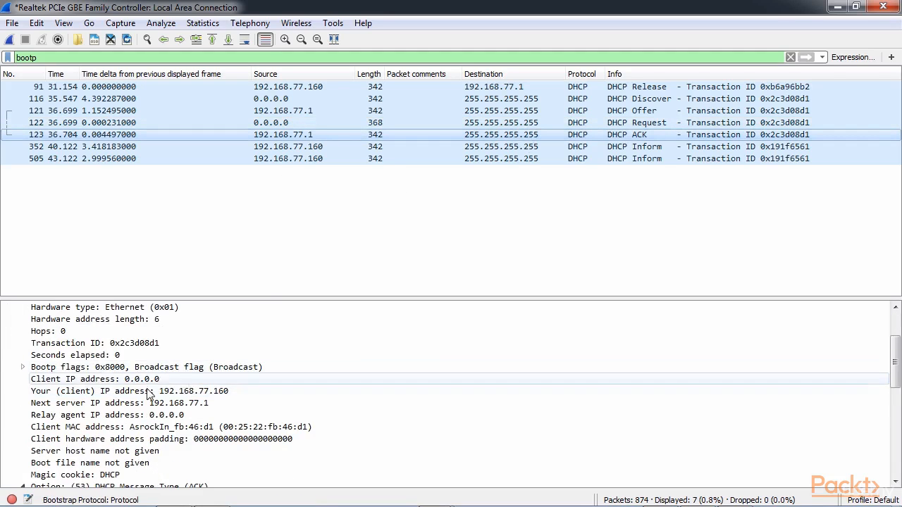
pyautogui.scroll(-3)
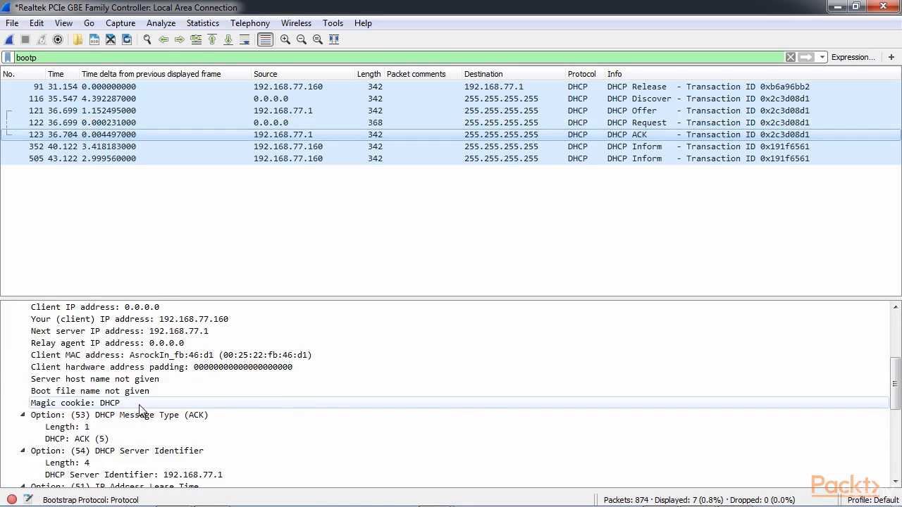
pyautogui.scroll(-3)
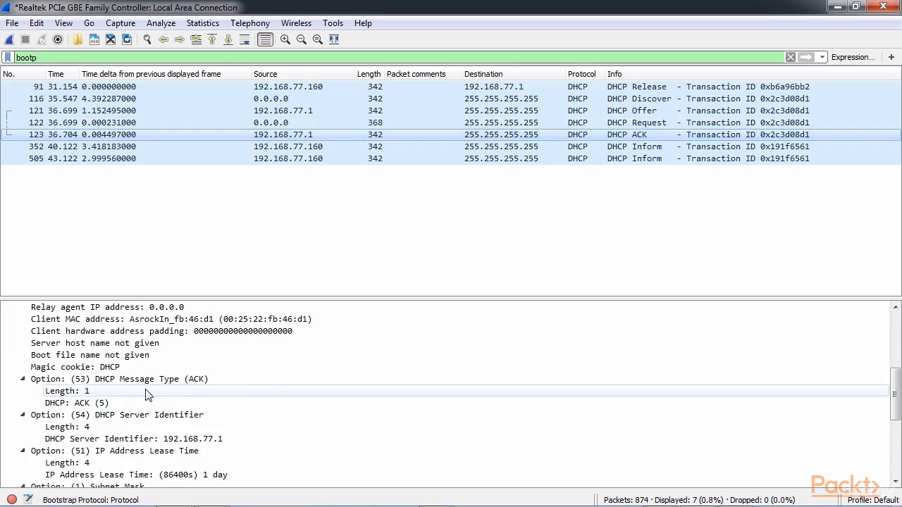
pyautogui.scroll(-3)
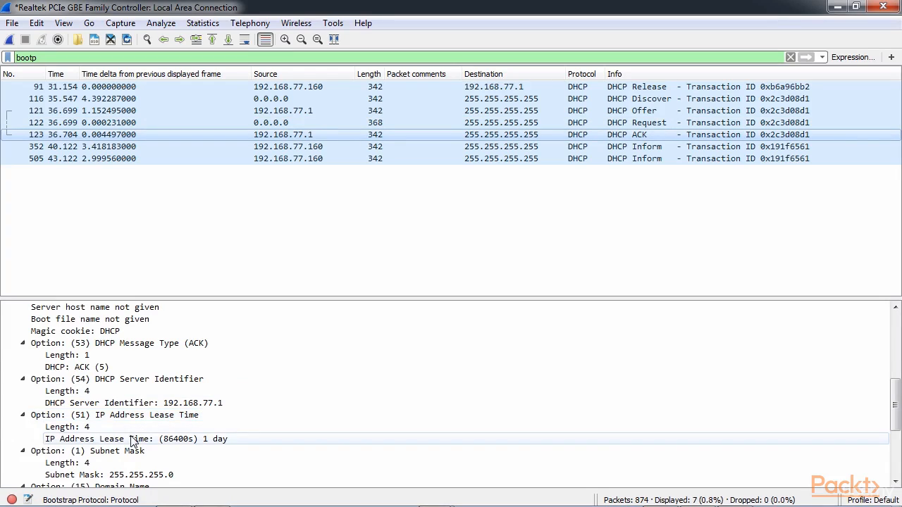
pyautogui.click(122, 403)
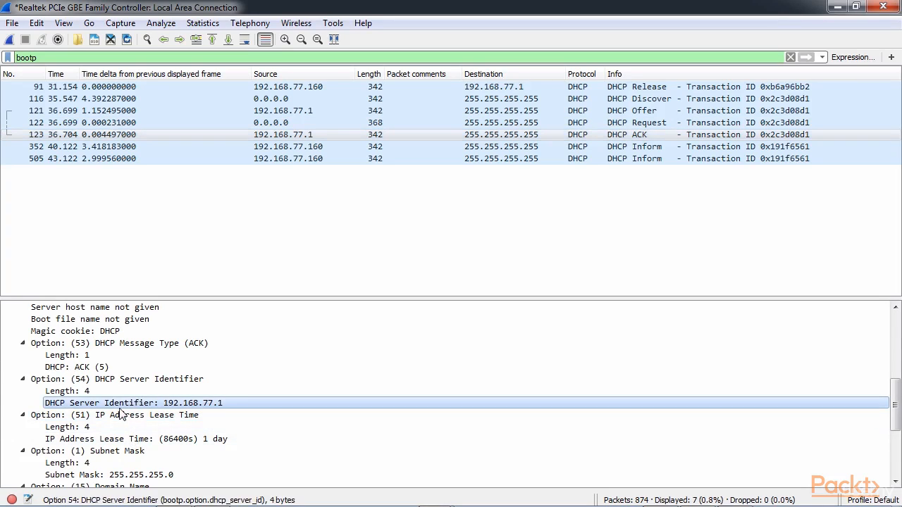
pyautogui.scroll(-3)
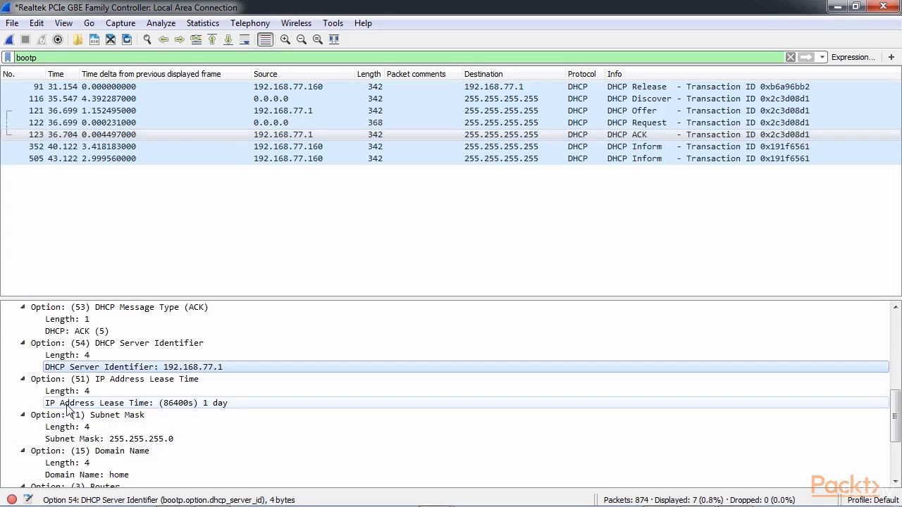
pyautogui.click(141, 403)
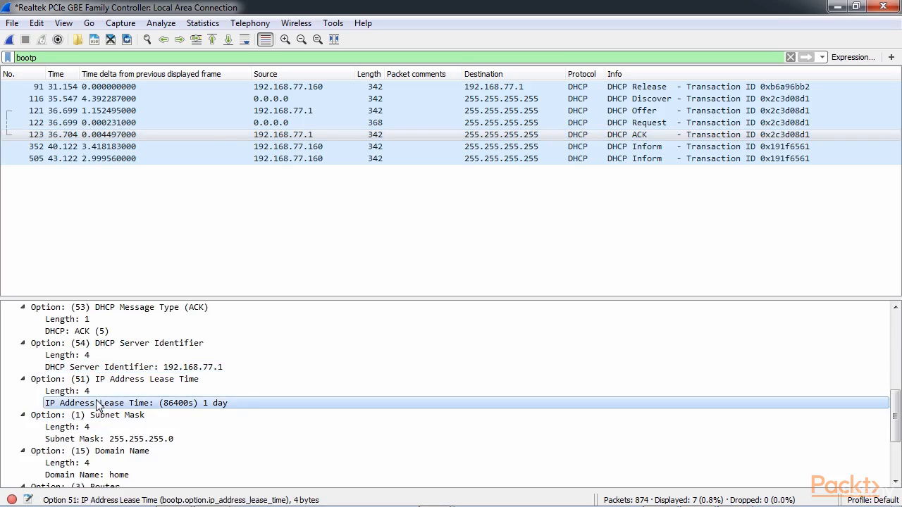
pyautogui.moveTo(169, 412)
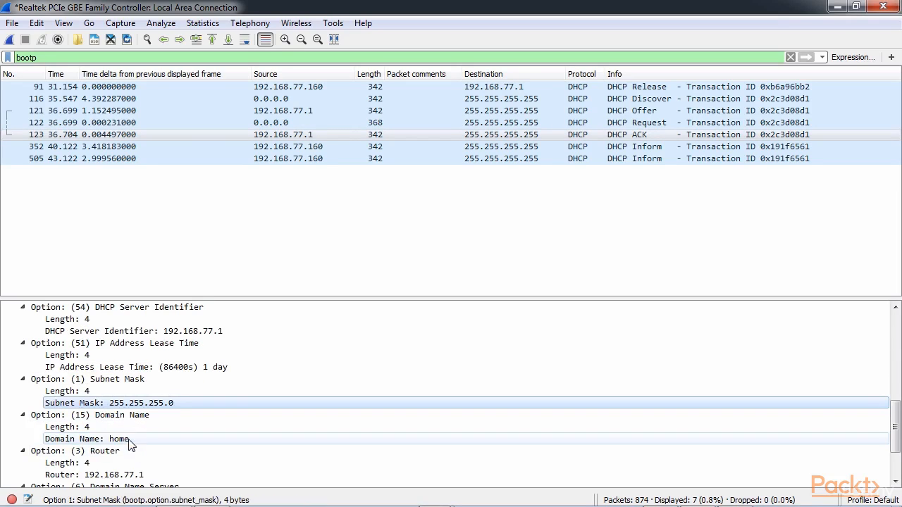
pyautogui.click(86, 440)
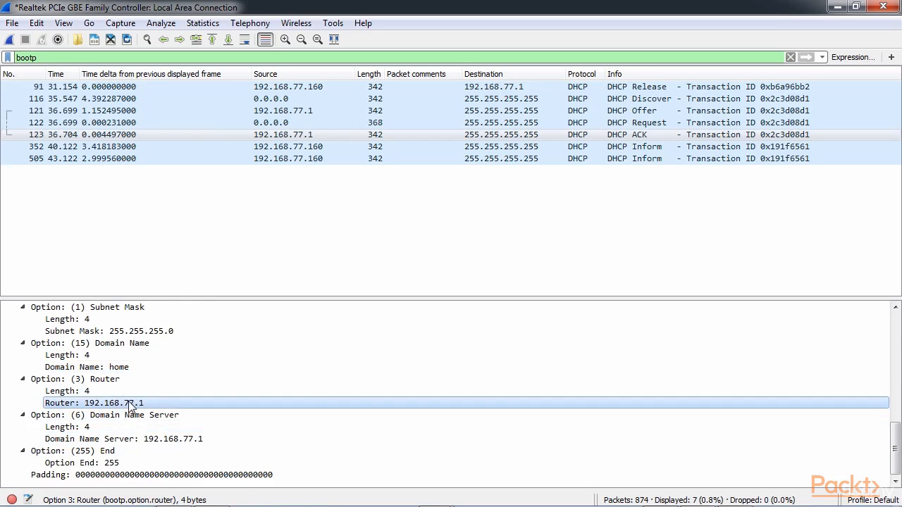
pyautogui.click(124, 439)
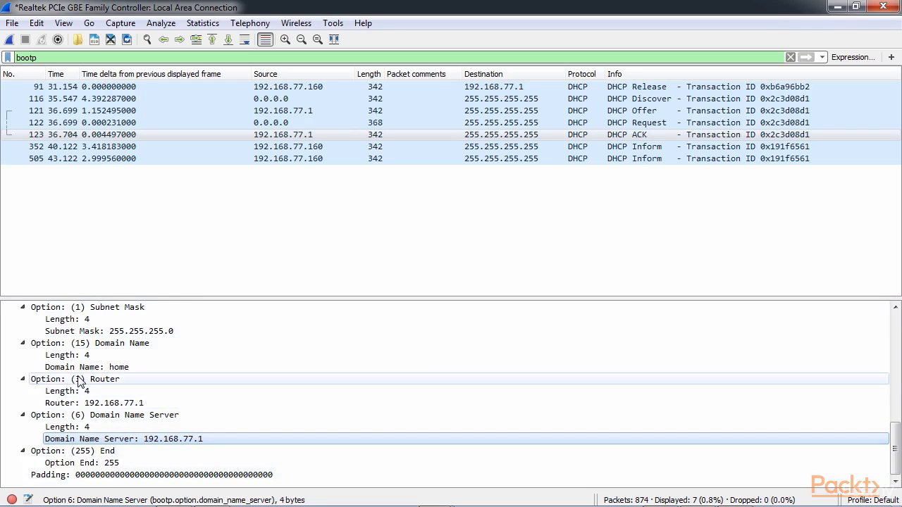
pyautogui.scroll(3)
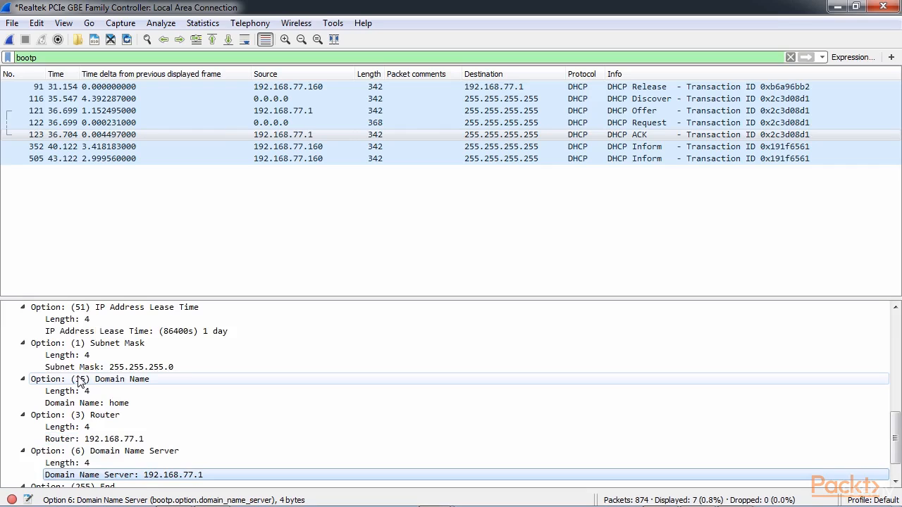
pyautogui.scroll(3)
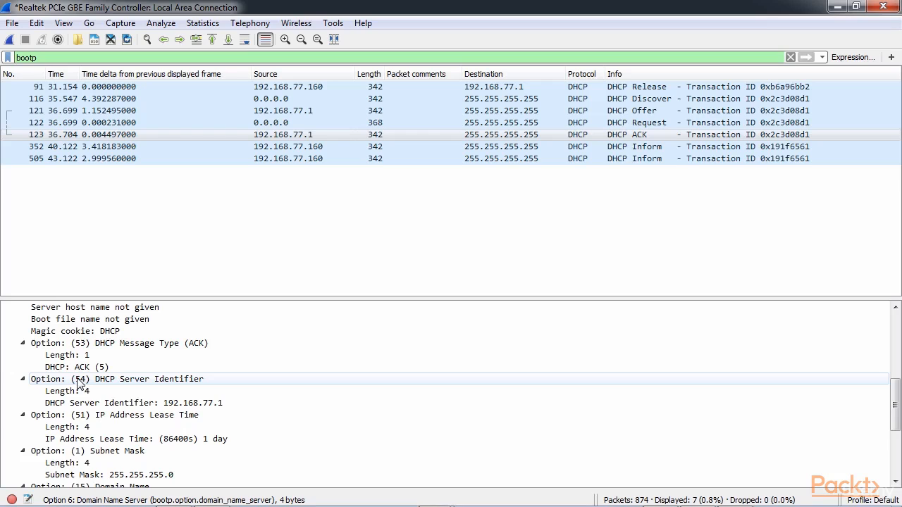
pyautogui.moveTo(17, 281)
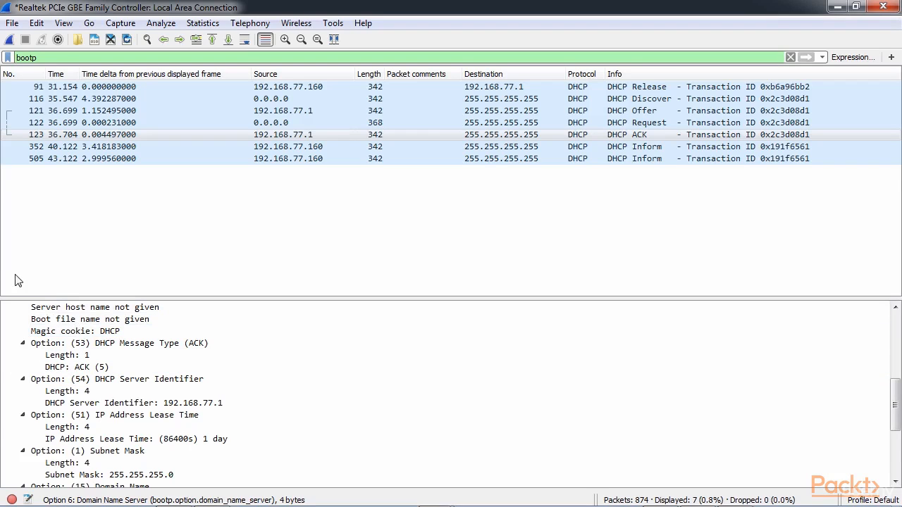
pyautogui.moveTo(336, 275)
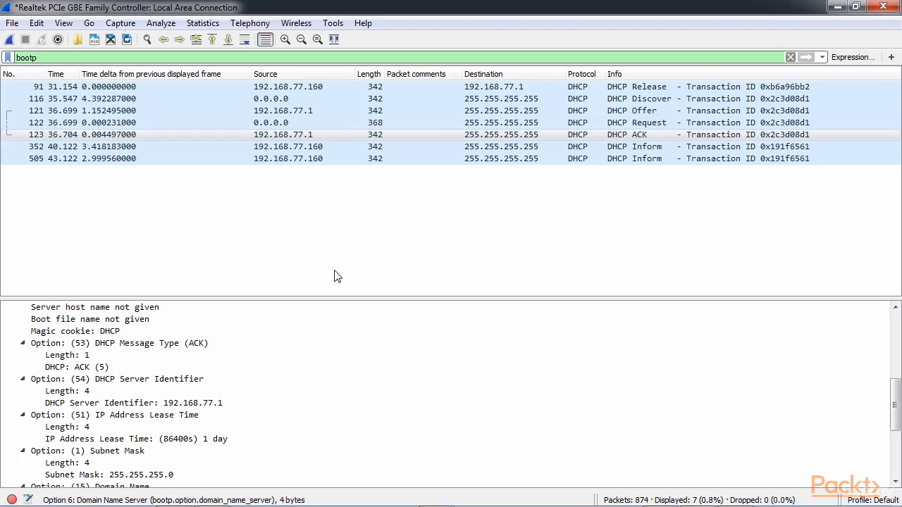
pyautogui.moveTo(352, 281)
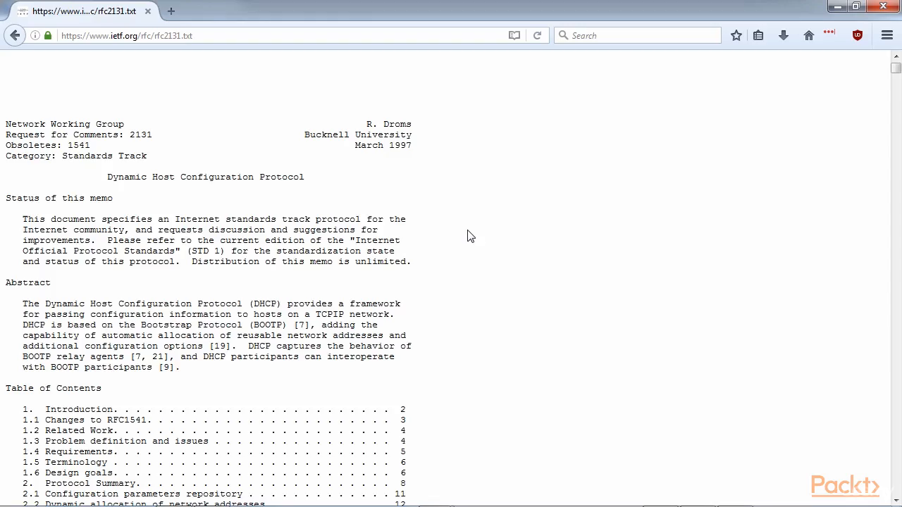
# Step: Scroll RFC 2131 through its state diagram and Table 5 client options, then back to the top
pyautogui.scroll(-3)
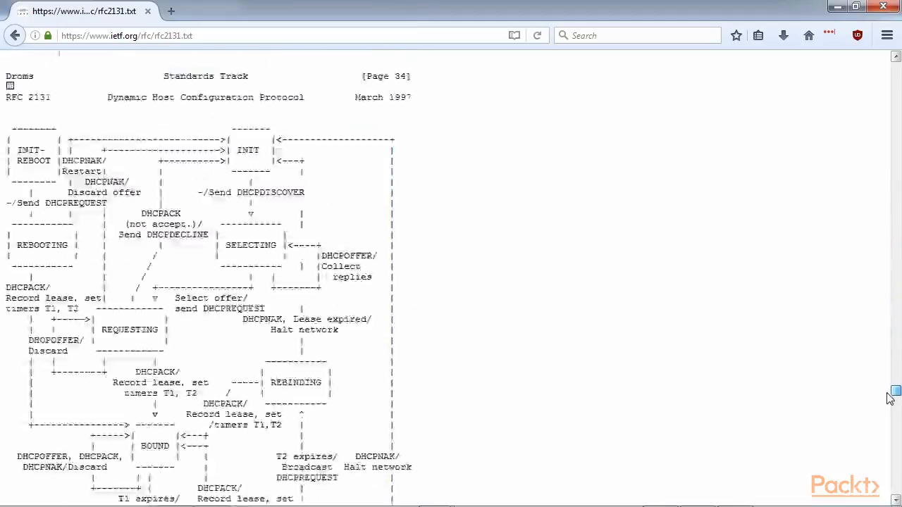
pyautogui.scroll(-3)
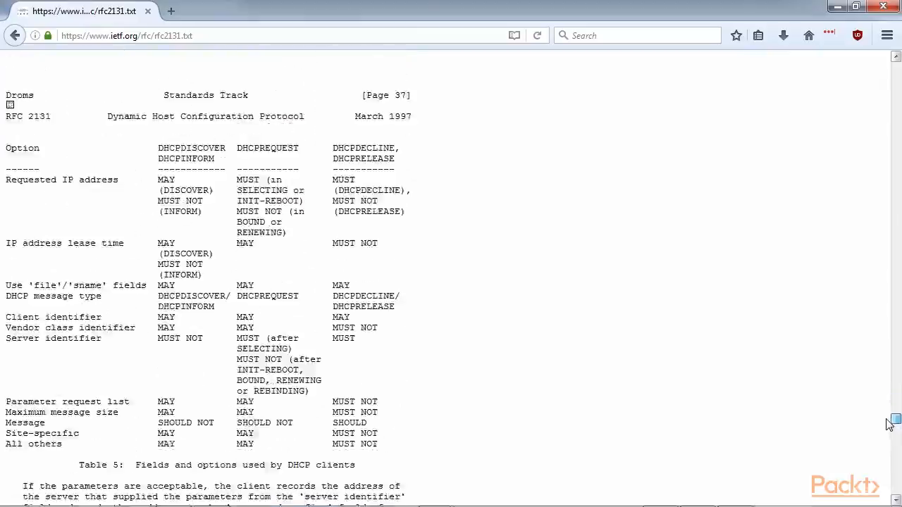
pyautogui.scroll(3)
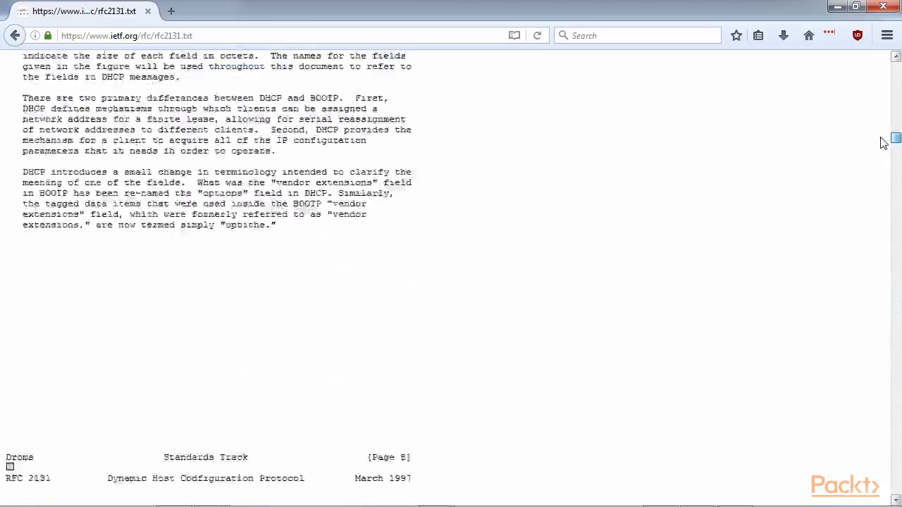
pyautogui.scroll(3)
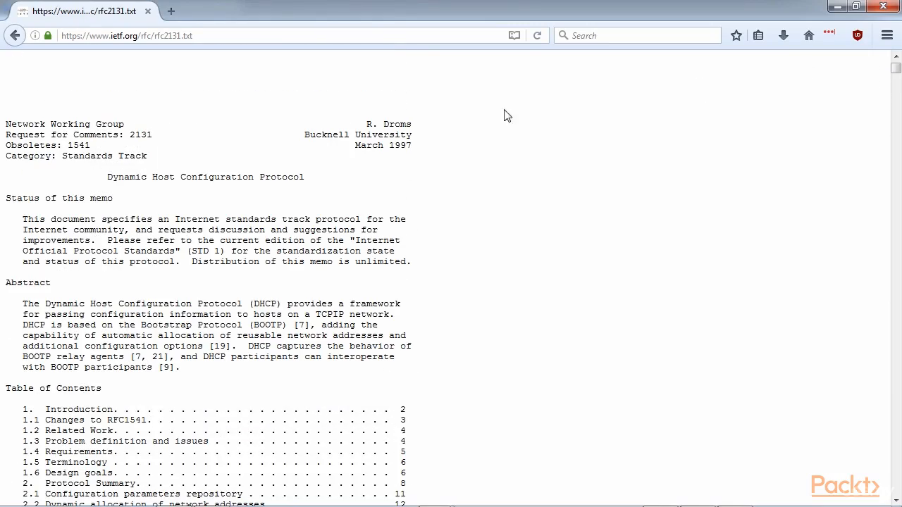
pyautogui.moveTo(346, 196)
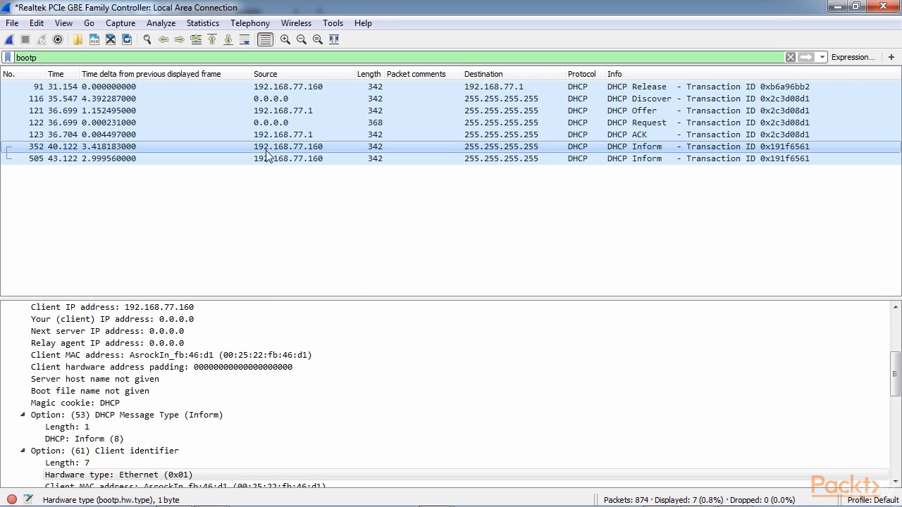
pyautogui.moveTo(275, 148)
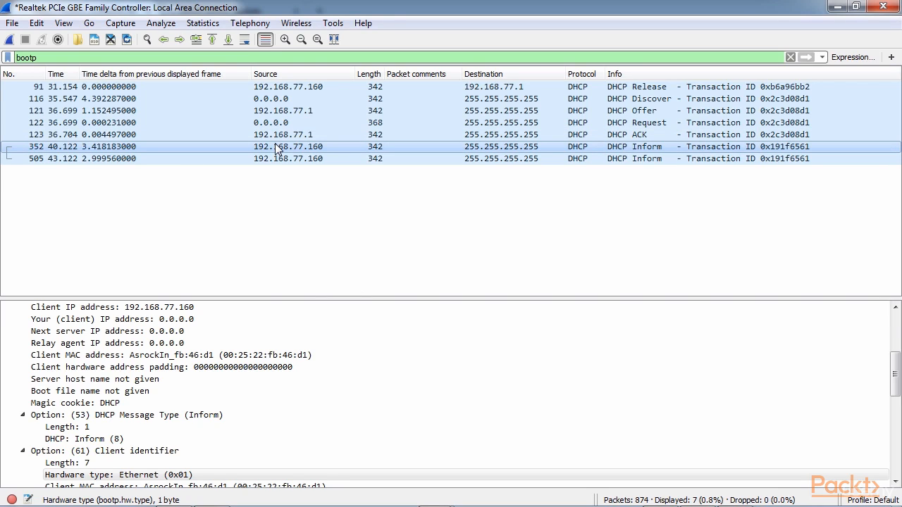
pyautogui.moveTo(318, 152)
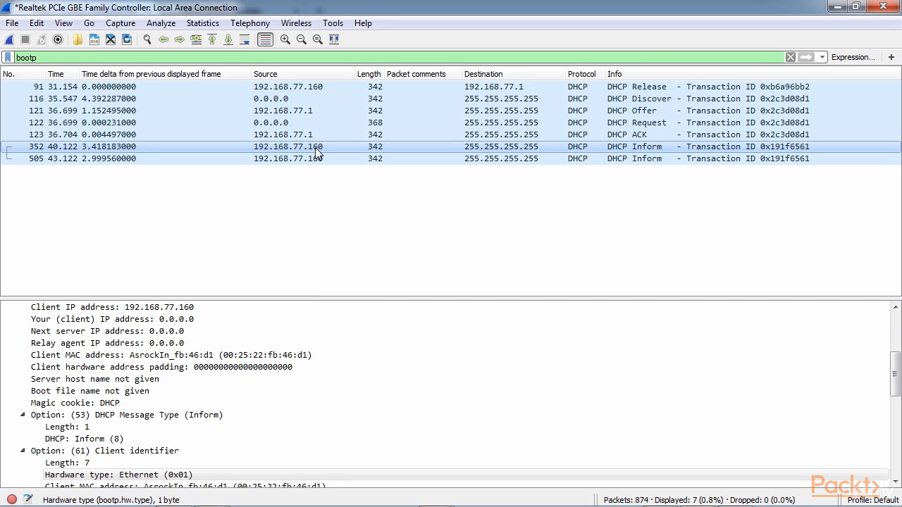
pyautogui.moveTo(255, 436)
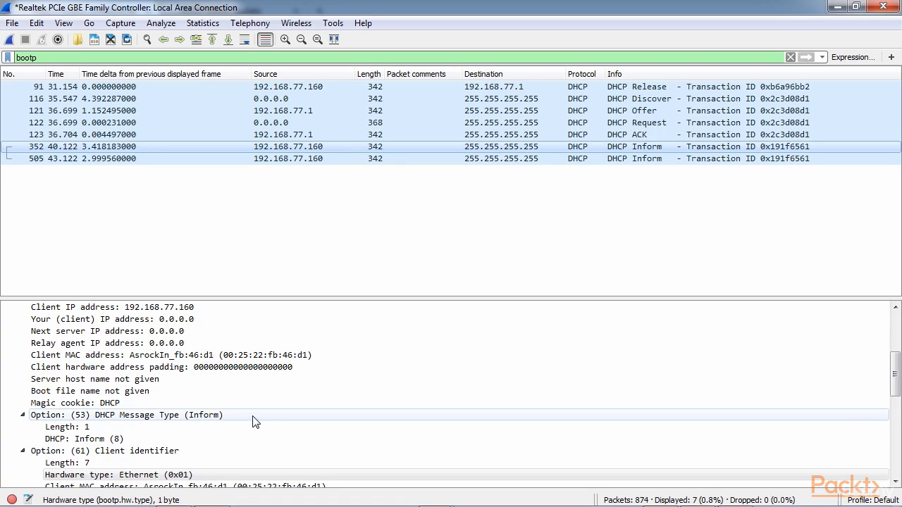
# Step: Scroll the DHCP Inform packet's details down to Option 55 Parameter Request List items
pyautogui.scroll(-3)
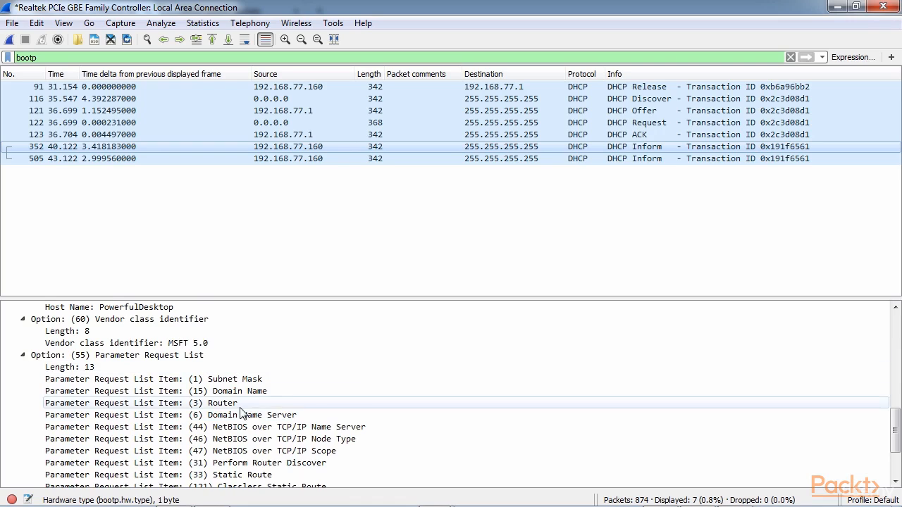
pyautogui.scroll(-3)
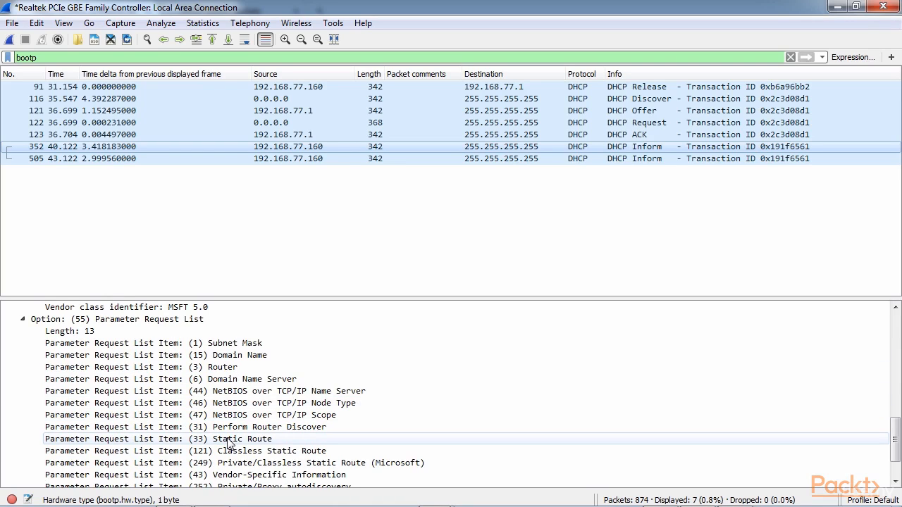
pyautogui.moveTo(237, 427)
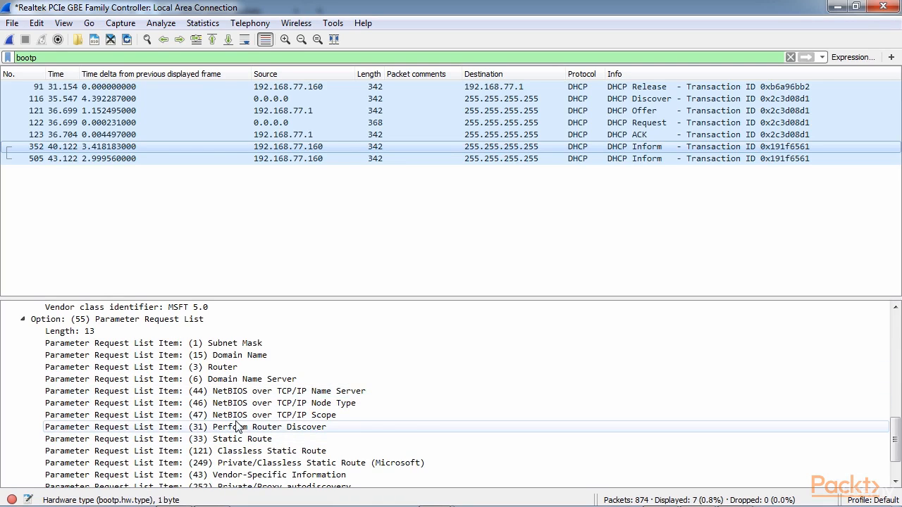
pyautogui.scroll(-3)
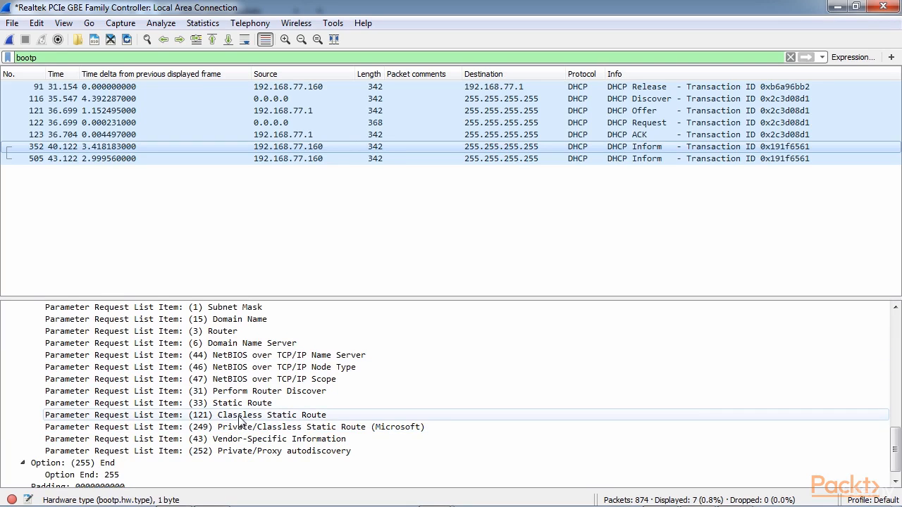